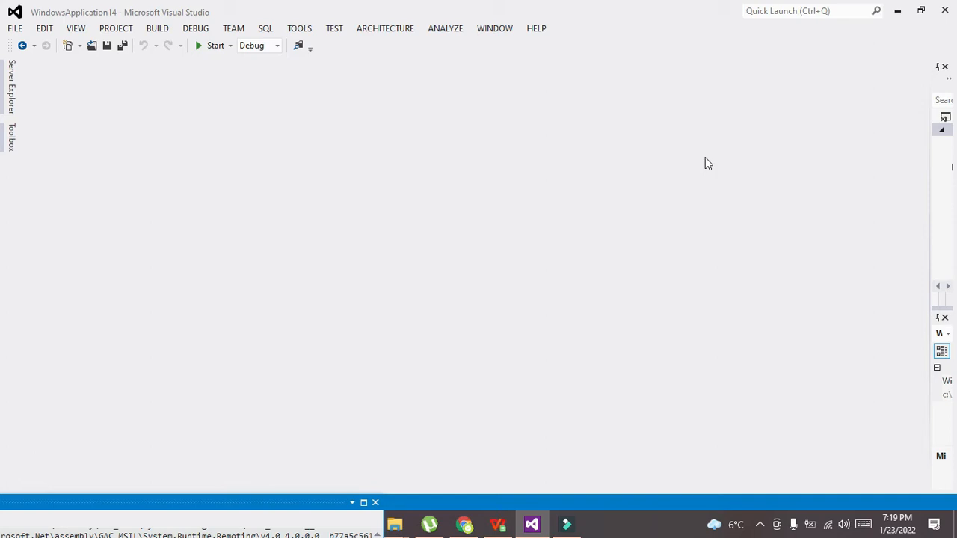
mouse_move(45, 28)
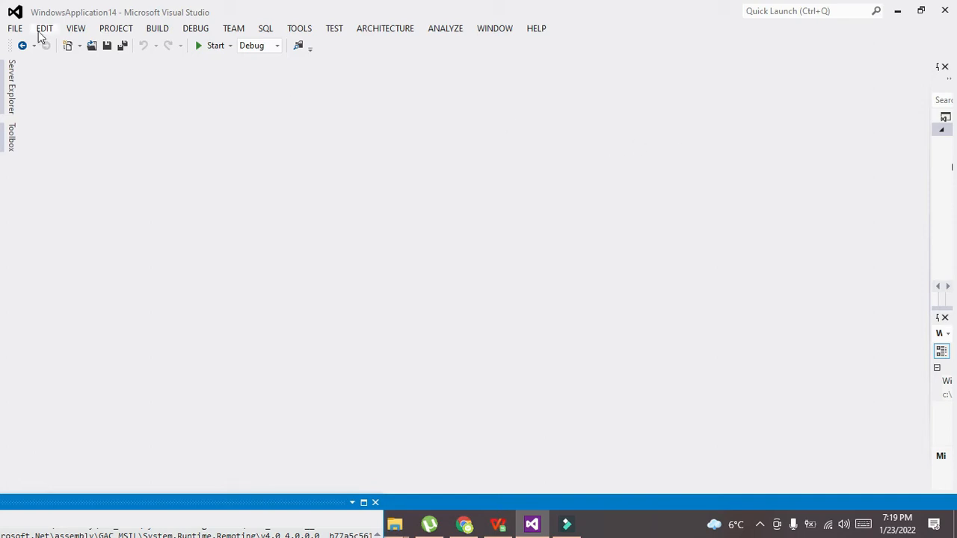
Show the File menu commands for starting a new project
click(15, 29)
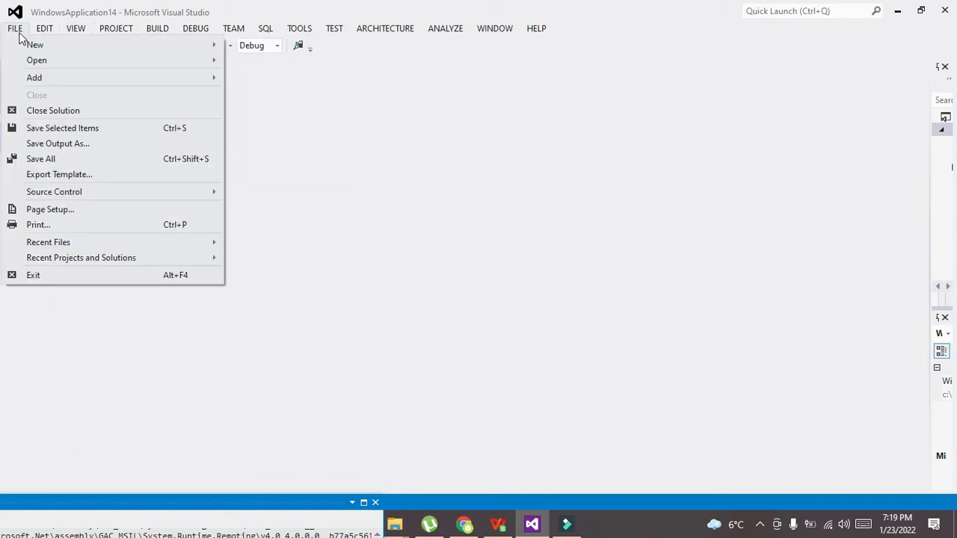
Create a new Visual Basic Windows Forms Application project, WindowsApplication15, with Form1 in the designer
click(260, 45)
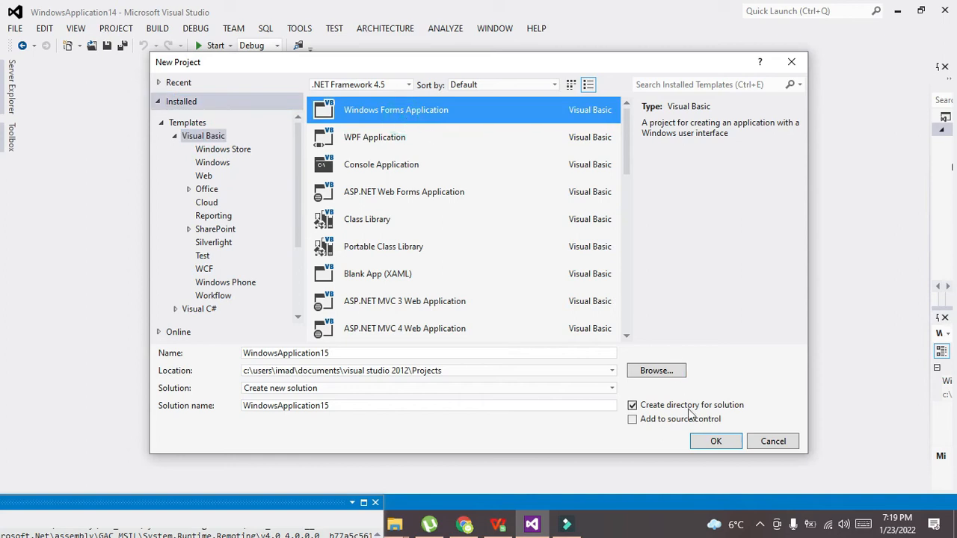
click(772, 441)
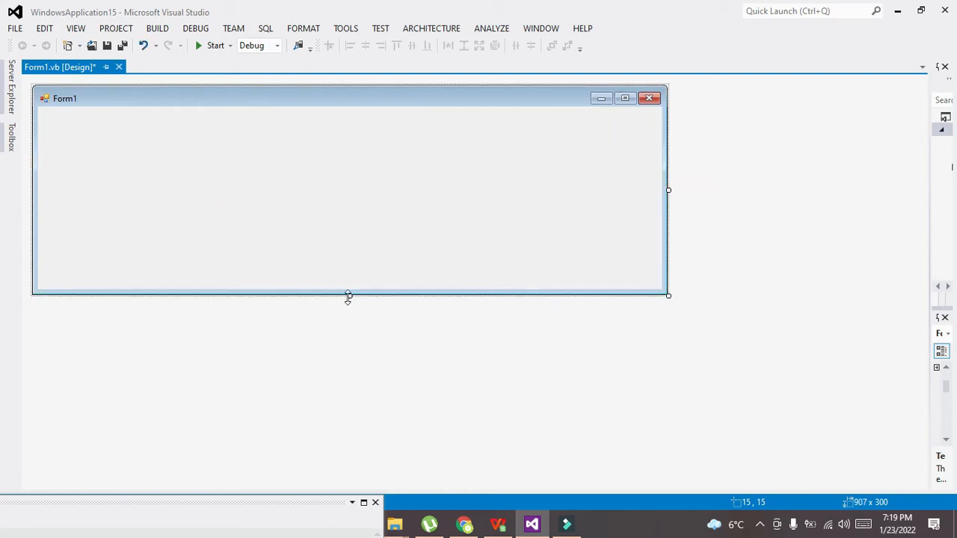
Place a Button1 control from the Toolbox near the form's left edge
click(10, 142)
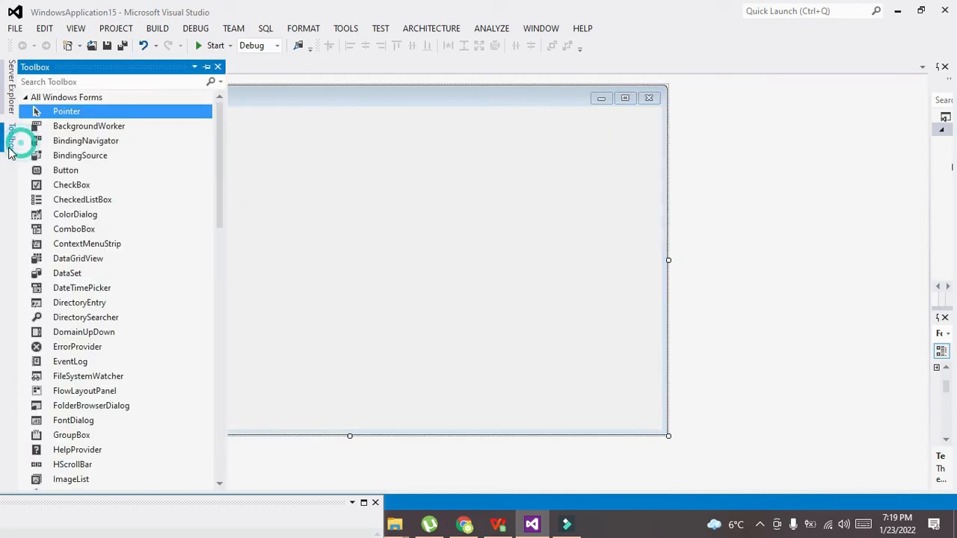
click(65, 171)
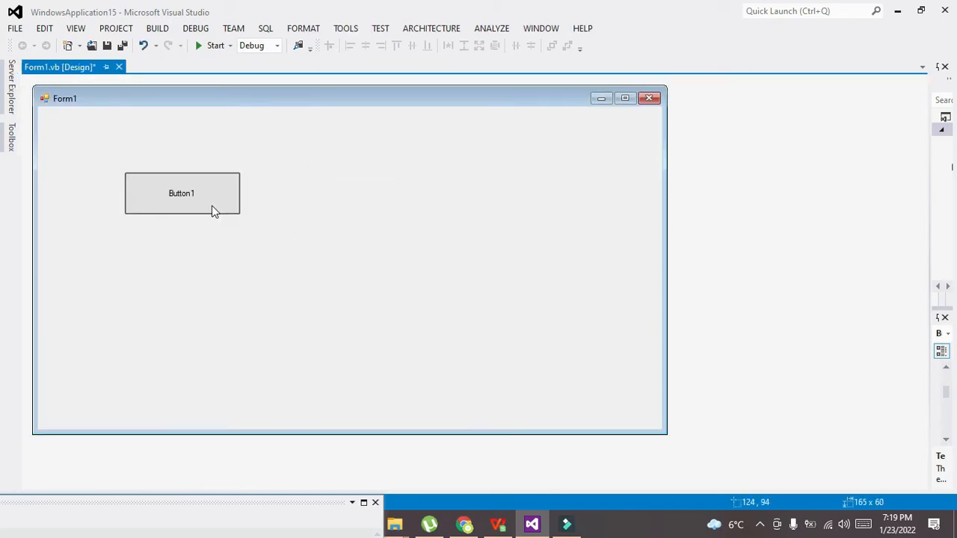
drag(182, 193, 123, 200)
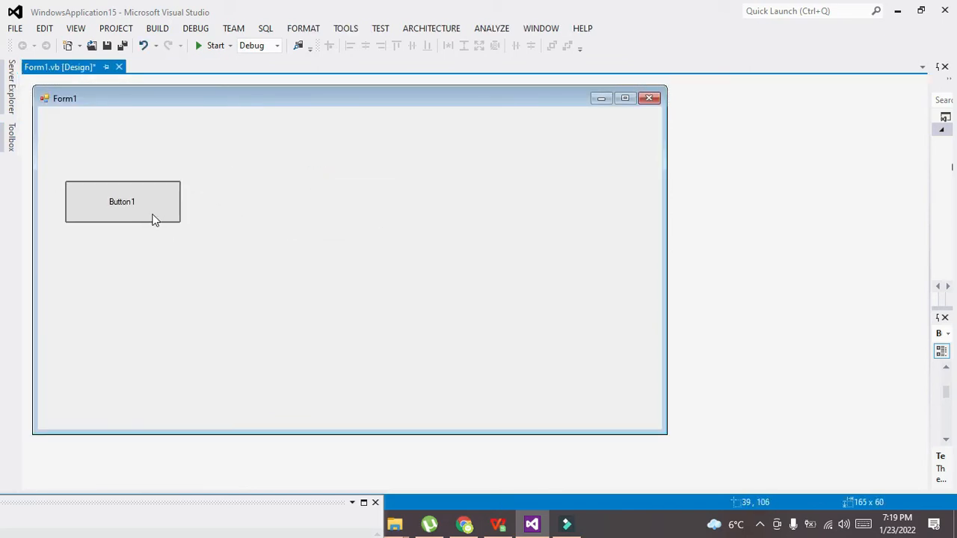
click(122, 201)
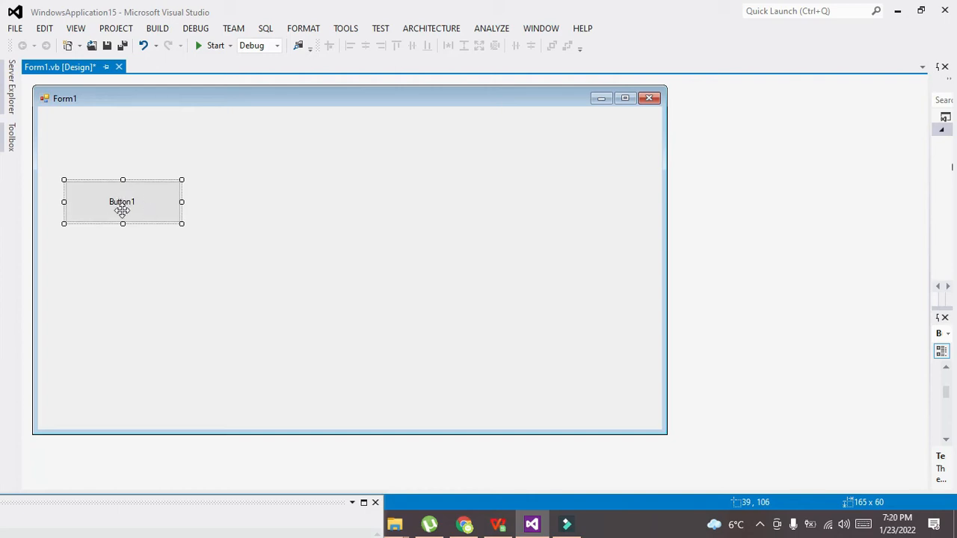
Create Button1's Click handler and declare 'Dim s As String' inside it
double_click(123, 200)
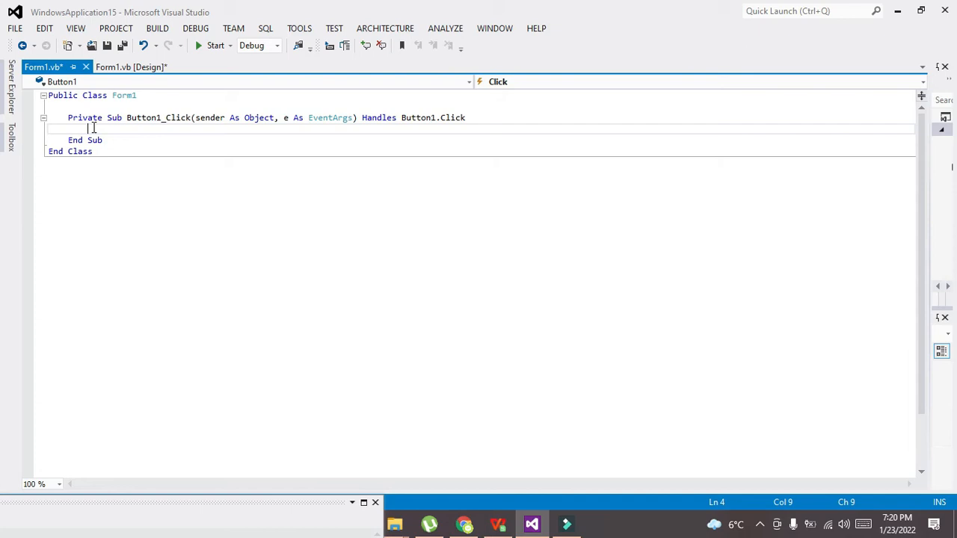
click(112, 129)
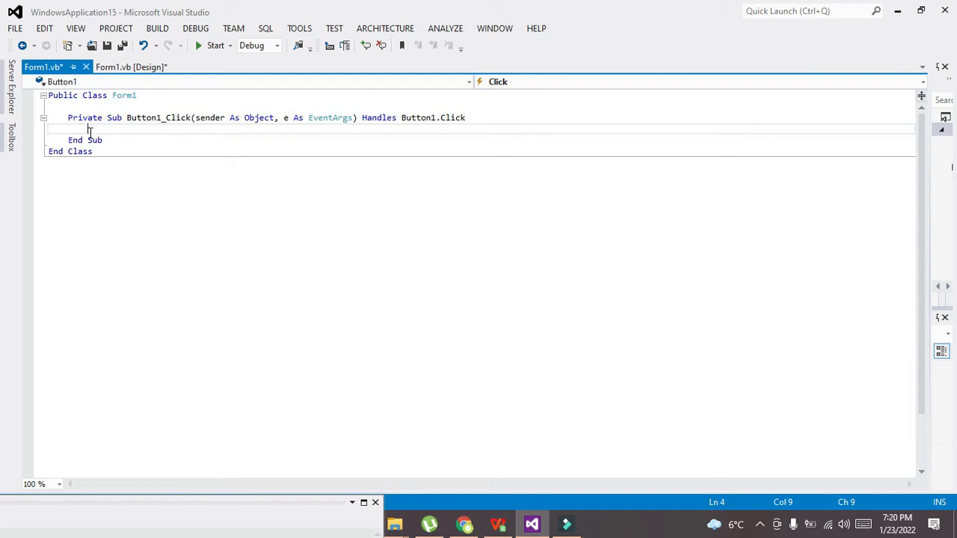
text(di)
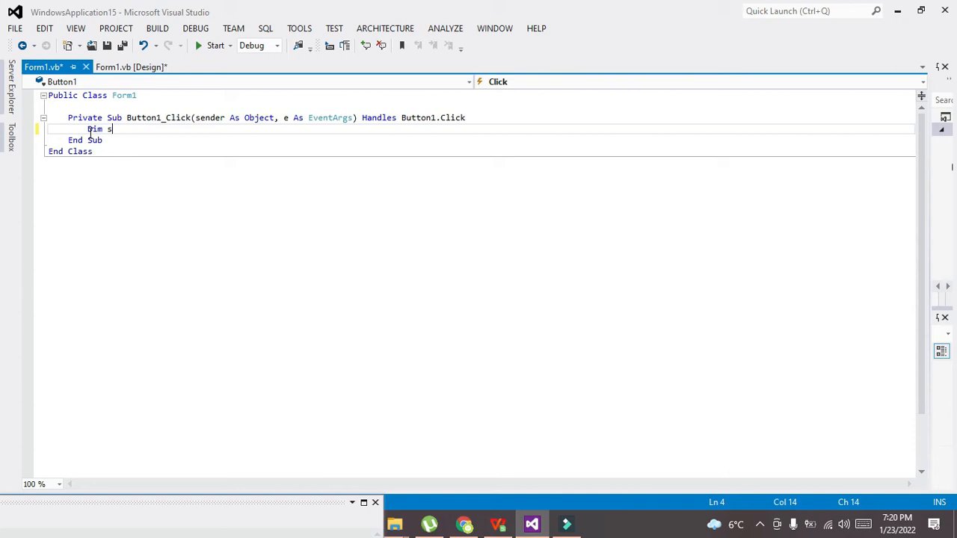
text(As String)
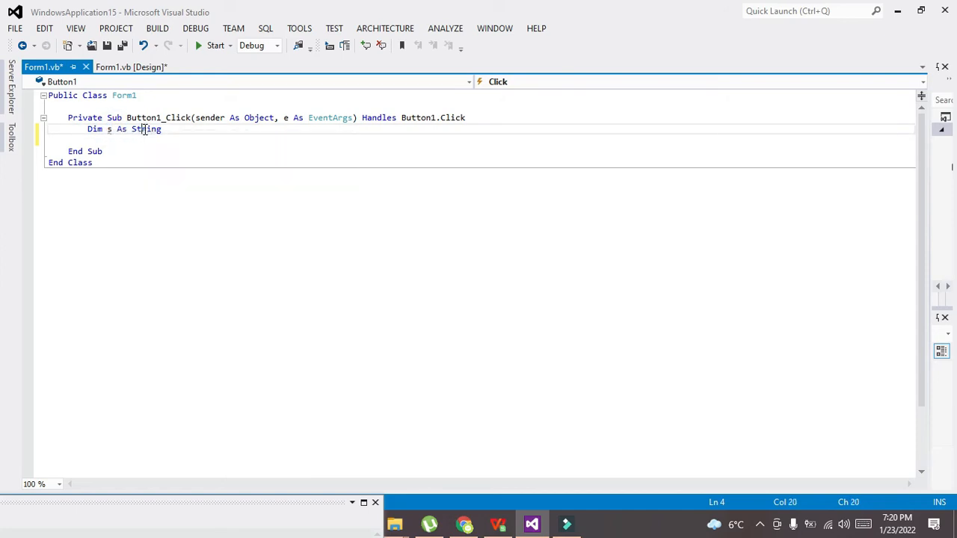
double_click(146, 129)
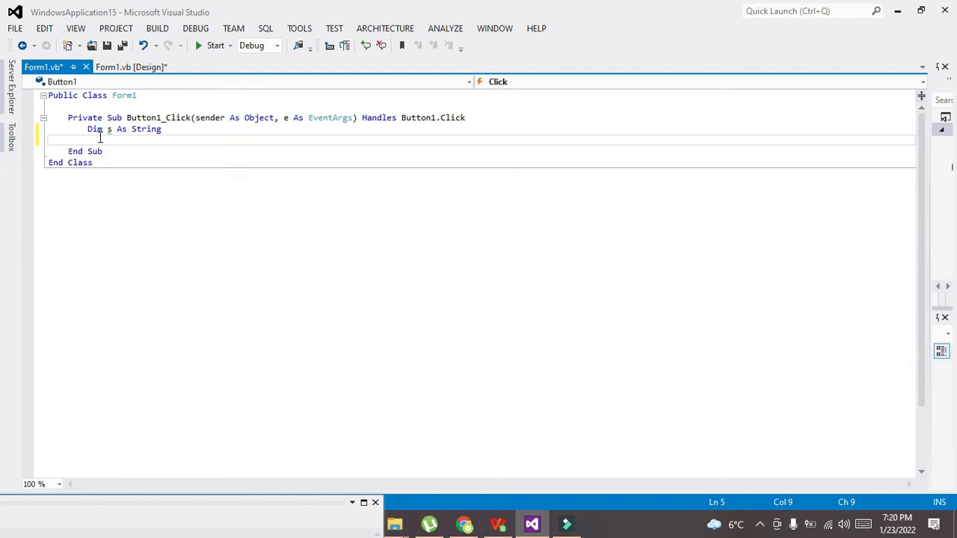
Assign s = DateTime.Now.ToString() in the click handler
text(s=)
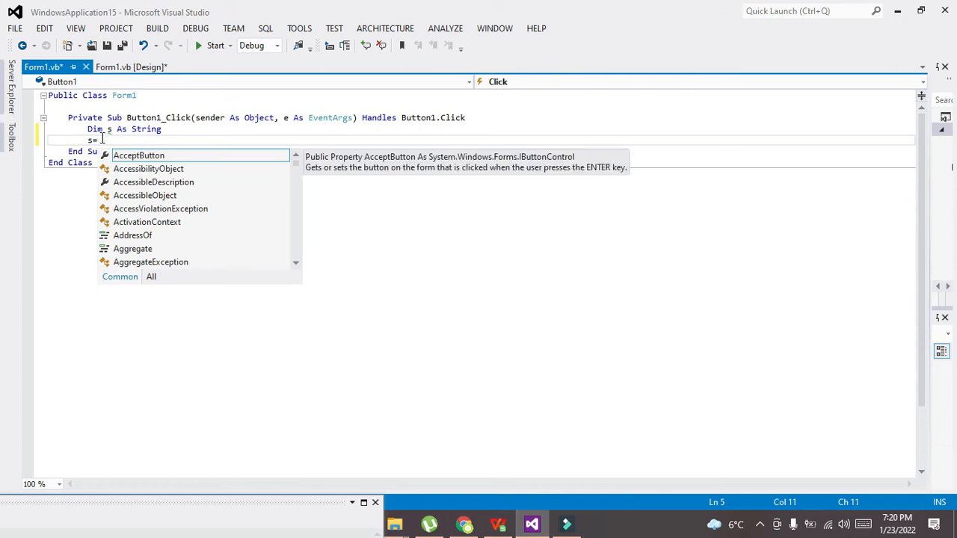
text(dateTime)
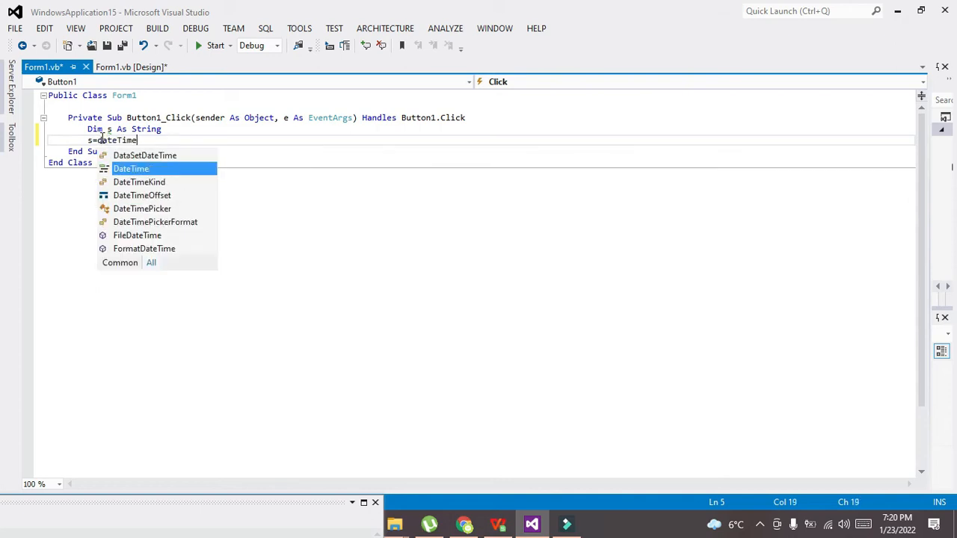
text(.Now)
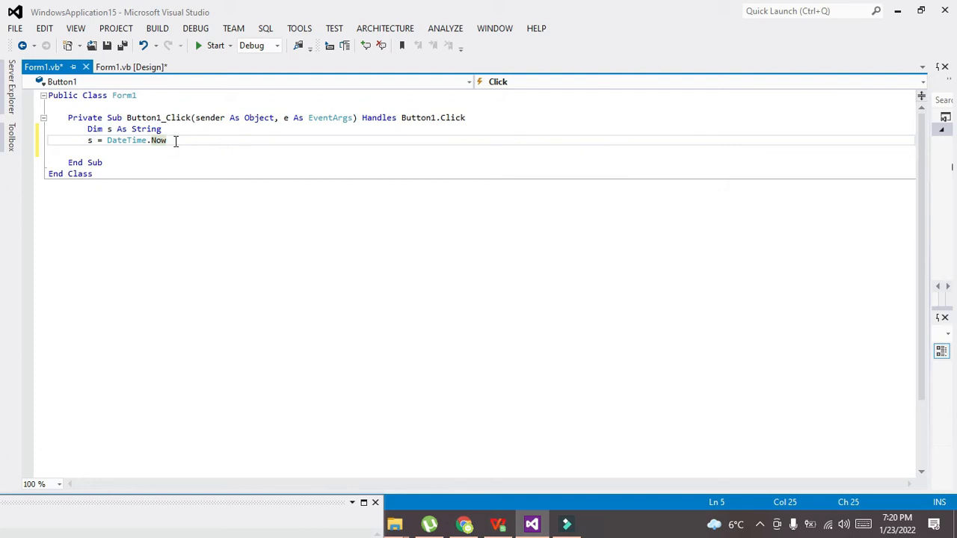
text(.)
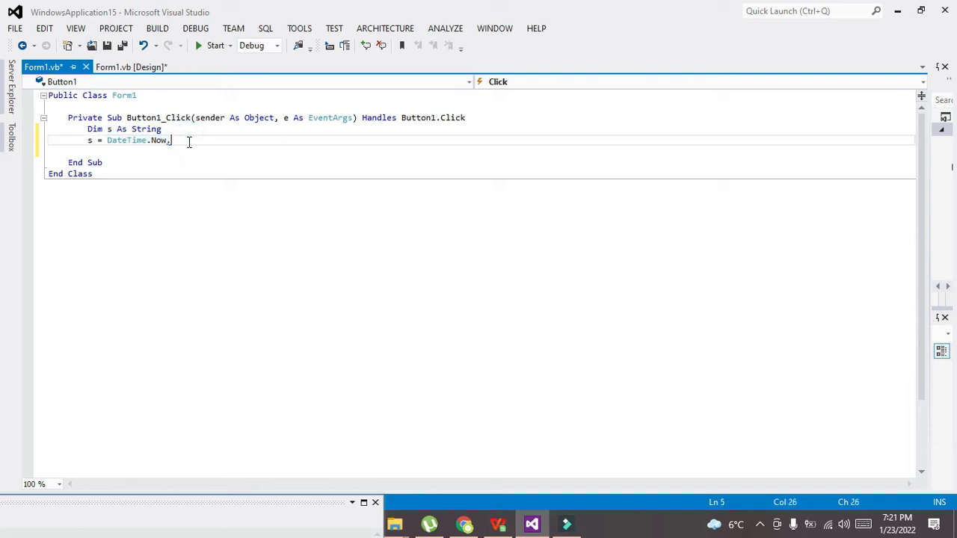
text(To)
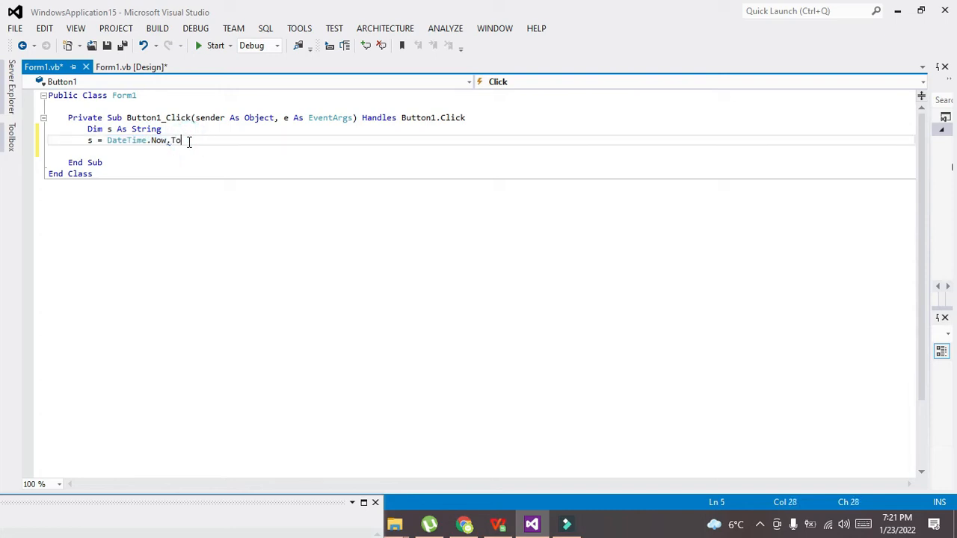
text(S)
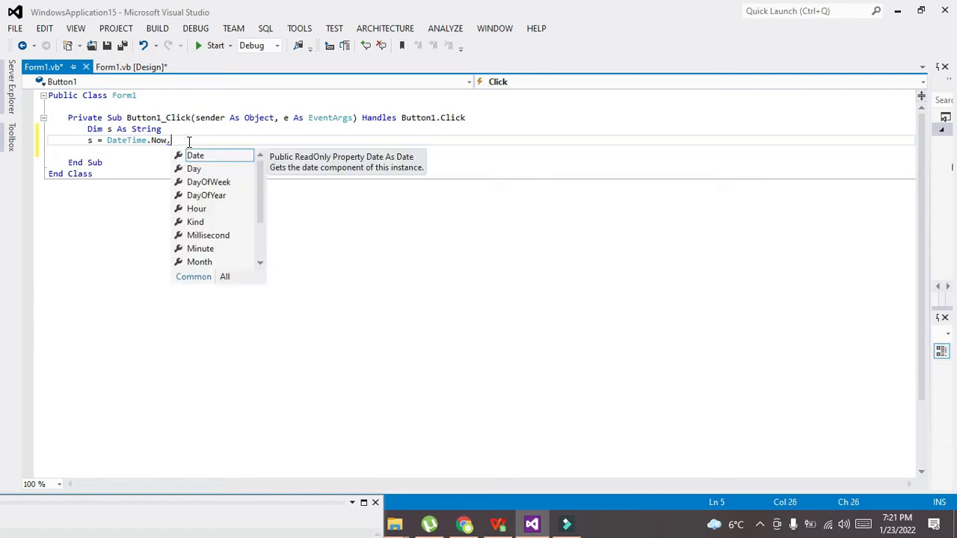
text(tring)
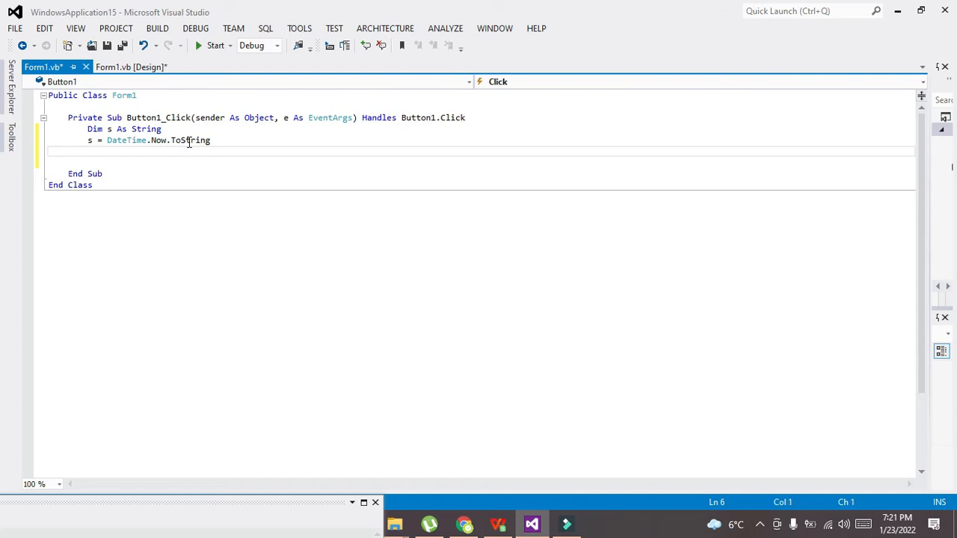
text(())
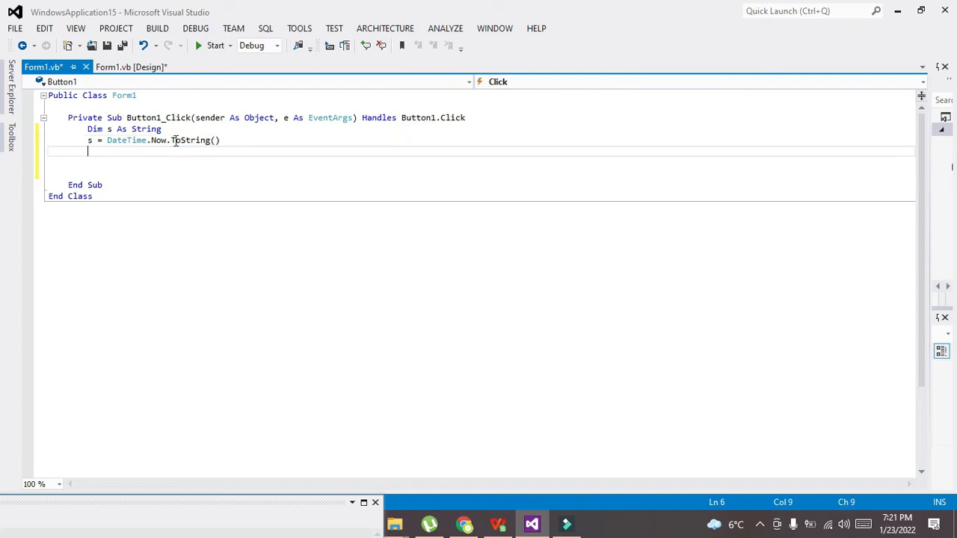
Highlight DateTime and ToString in the assignment line to review it
double_click(127, 140)
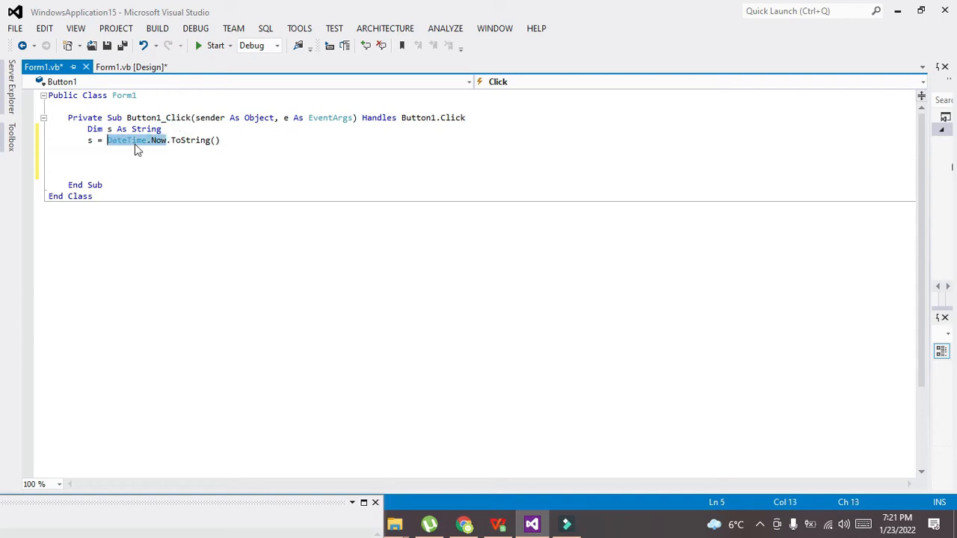
click(189, 140)
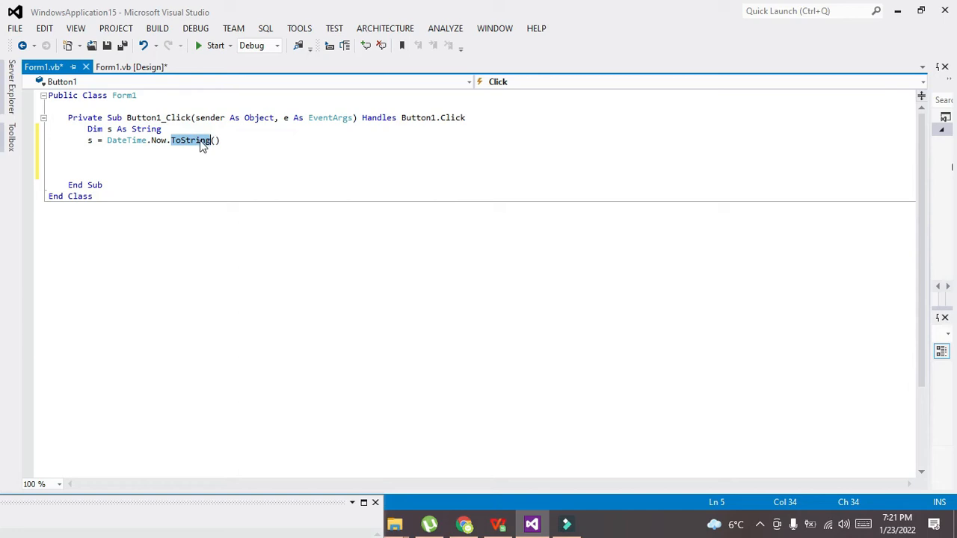
mouse_move(190, 140)
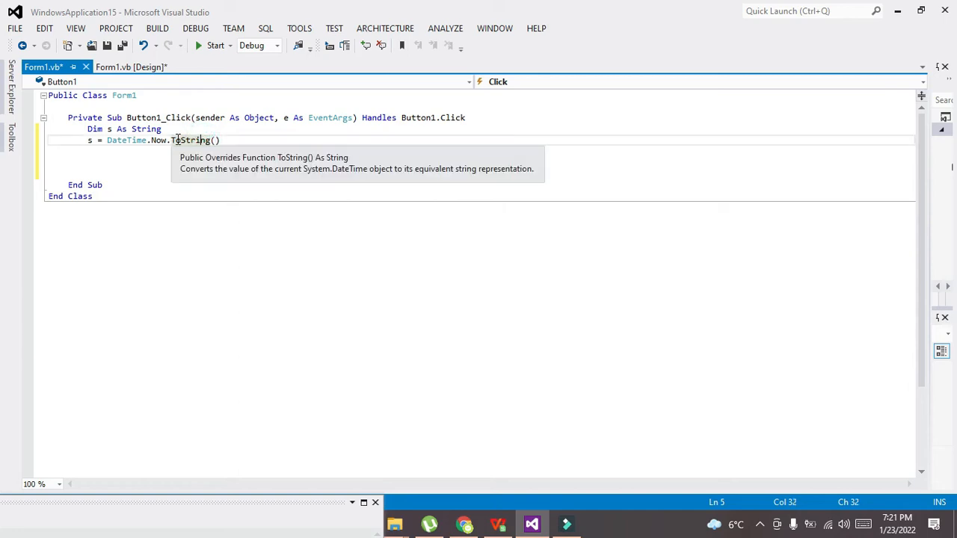
double_click(191, 141)
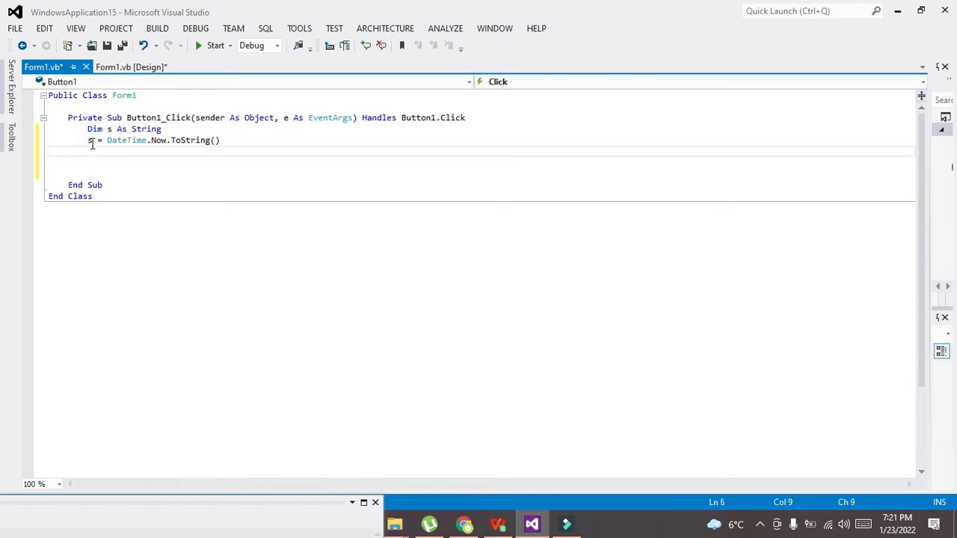
drag(107, 141, 220, 141)
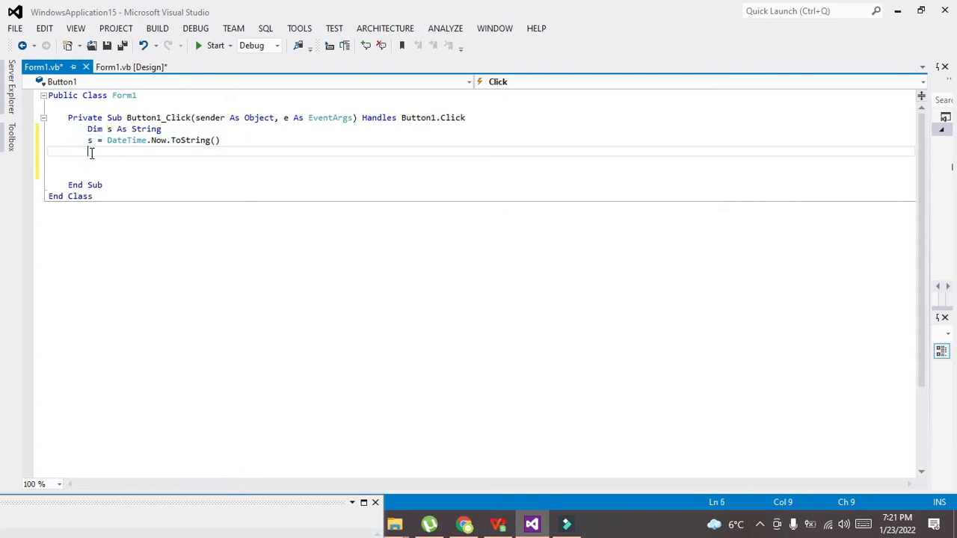
Return to Form1's designer and add a TextBox1 control beside Button1
click(131, 65)
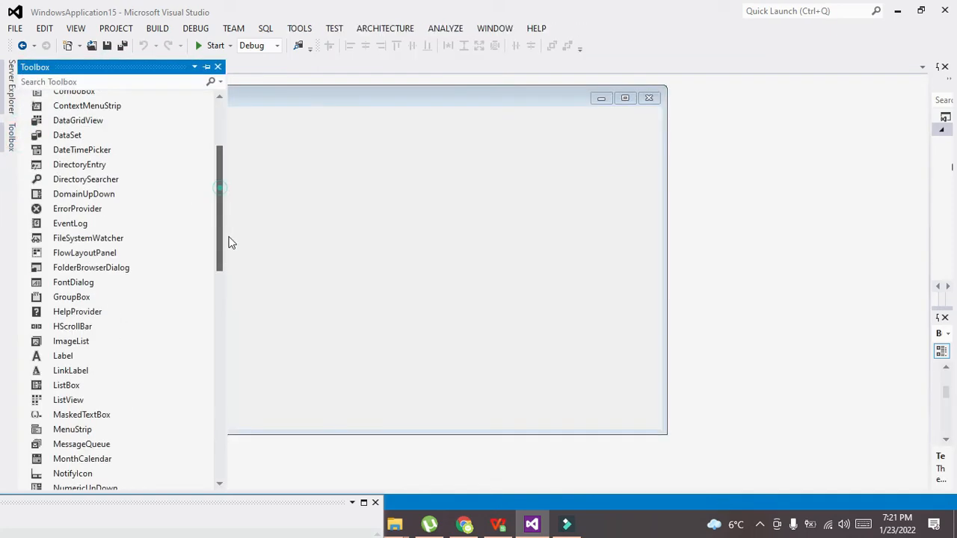
scroll(down, 3)
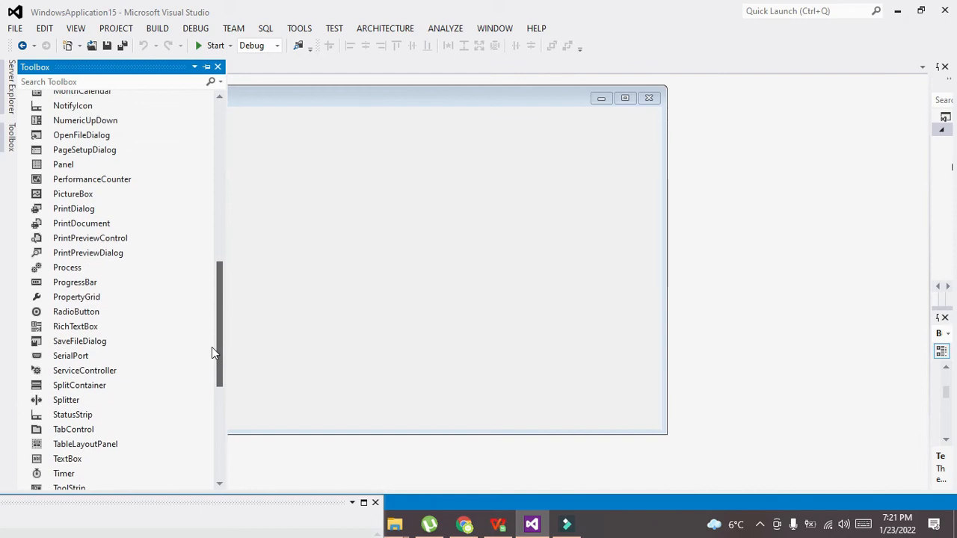
mouse_move(233, 330)
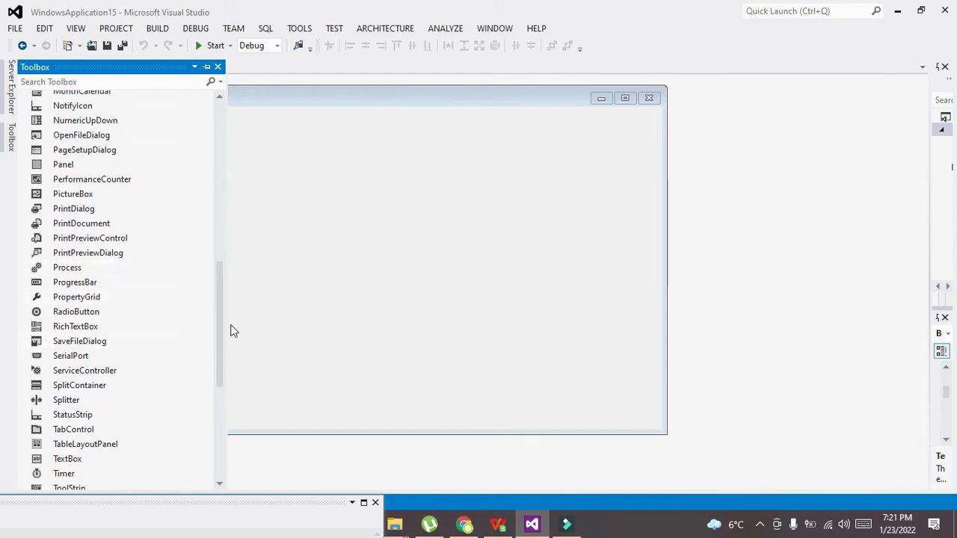
scroll(down, 3)
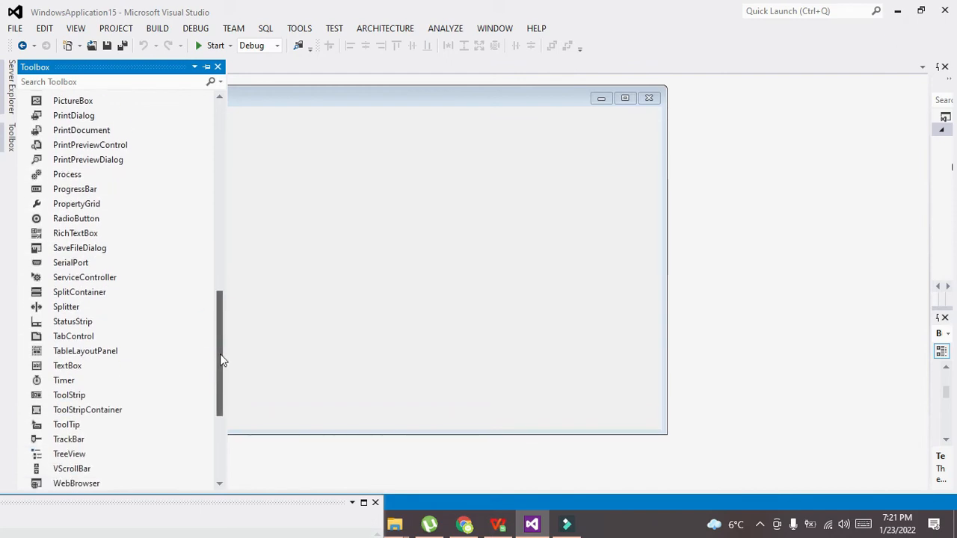
scroll(down, 3)
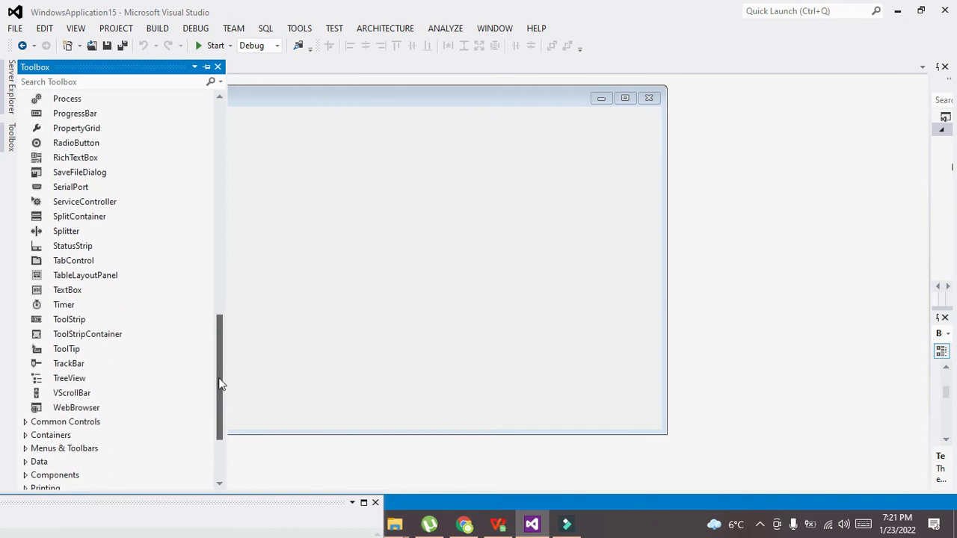
click(68, 290)
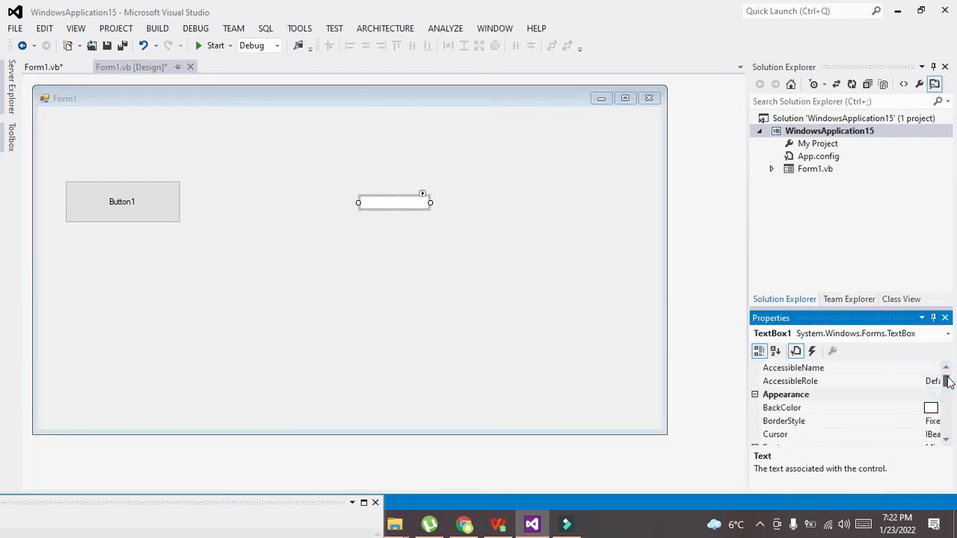
Set TextBox1's font size to 72 points in its Font dialog
scroll(down, 3)
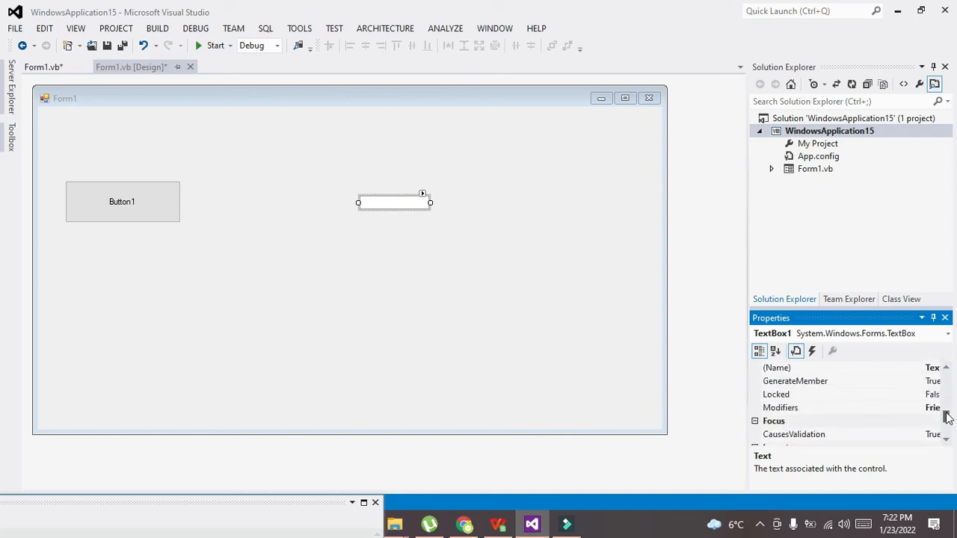
scroll(down, 3)
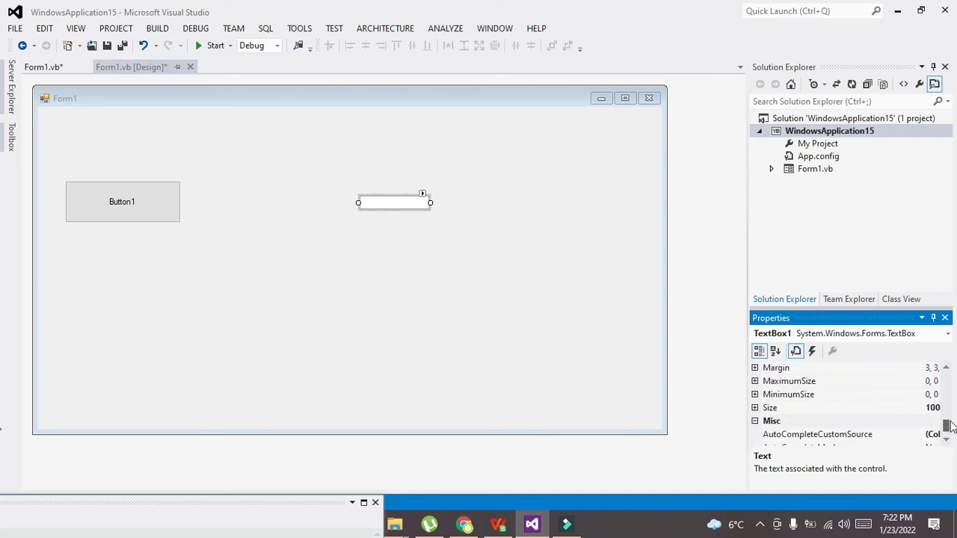
scroll(down, 3)
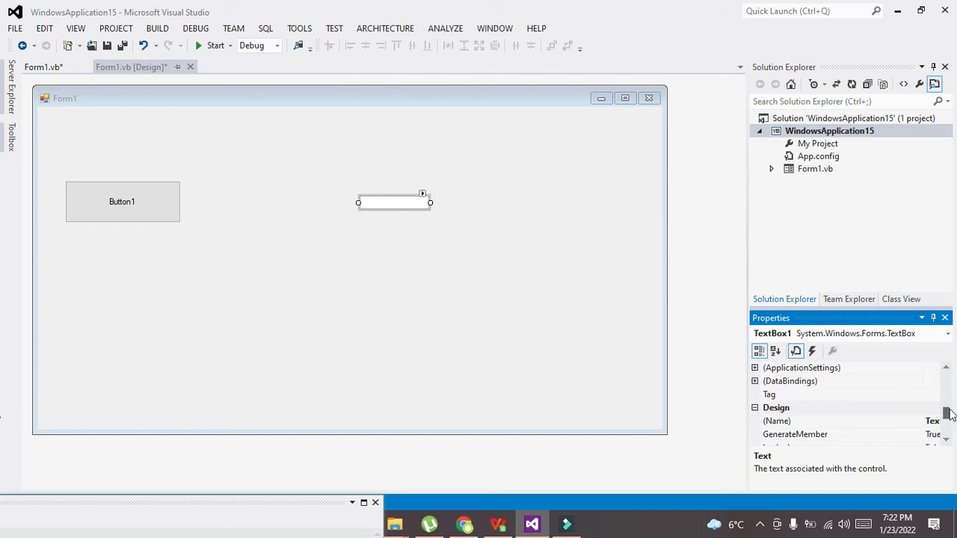
mouse_move(931, 425)
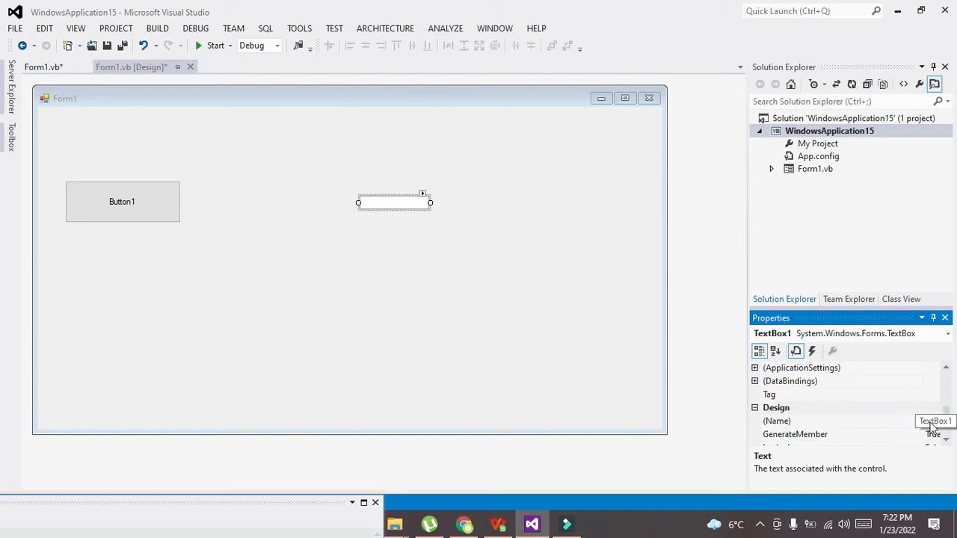
scroll(down, 3)
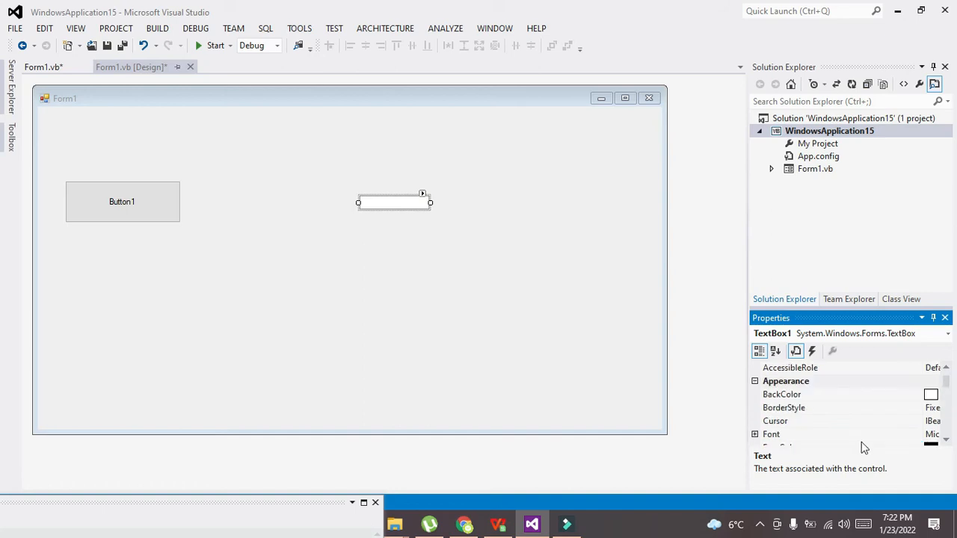
click(931, 434)
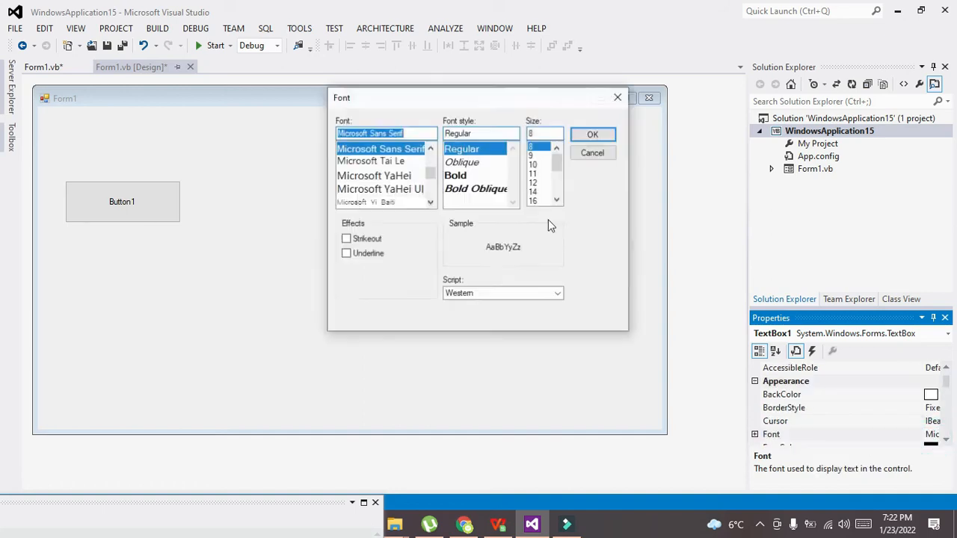
click(556, 201)
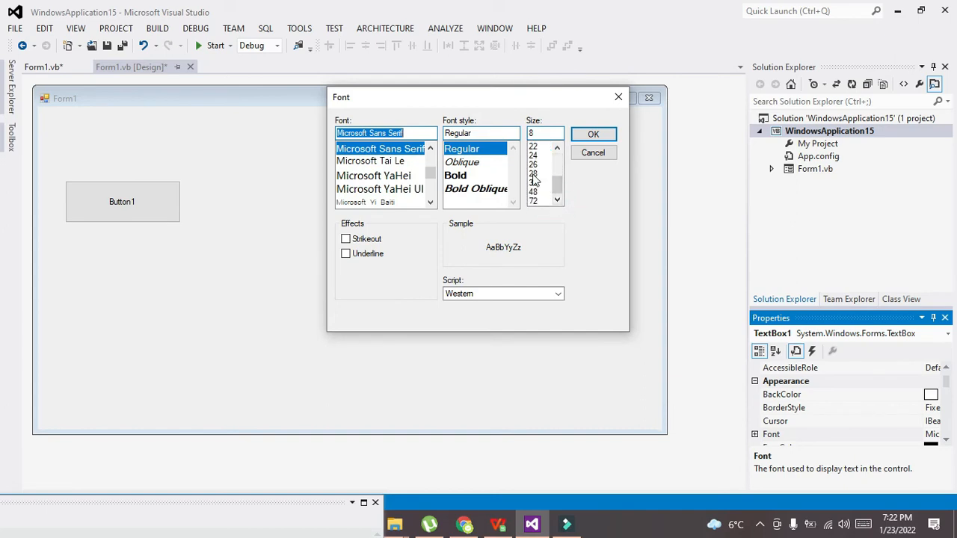
click(533, 202)
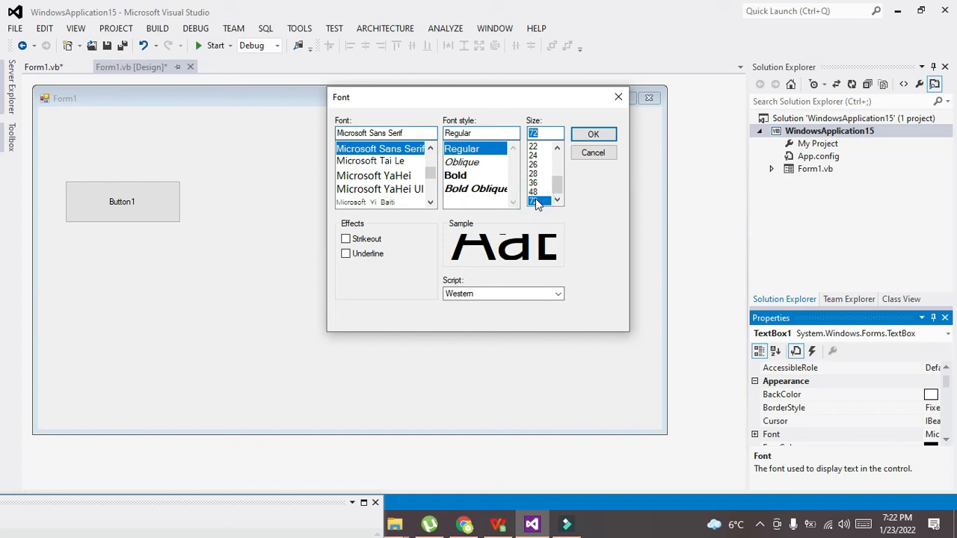
mouse_move(441, 196)
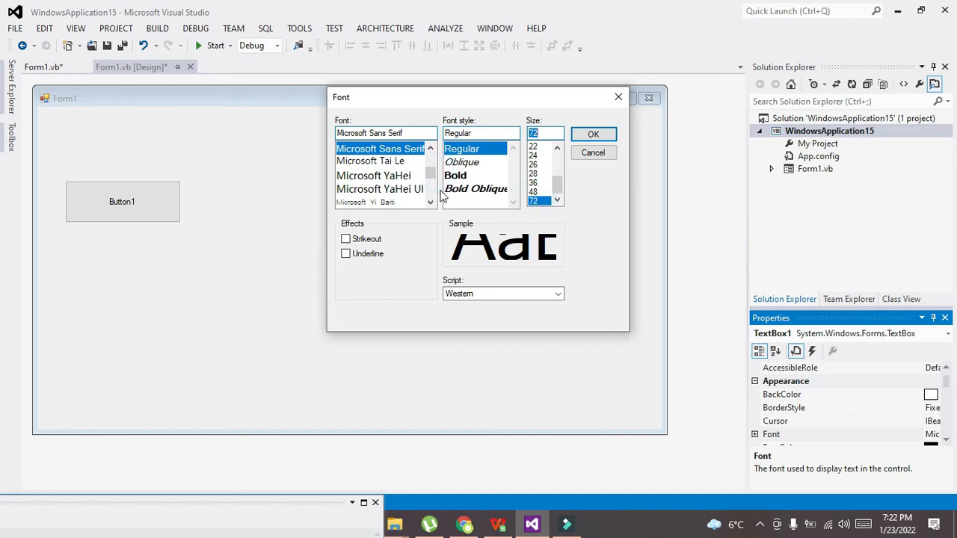
scroll(down, 3)
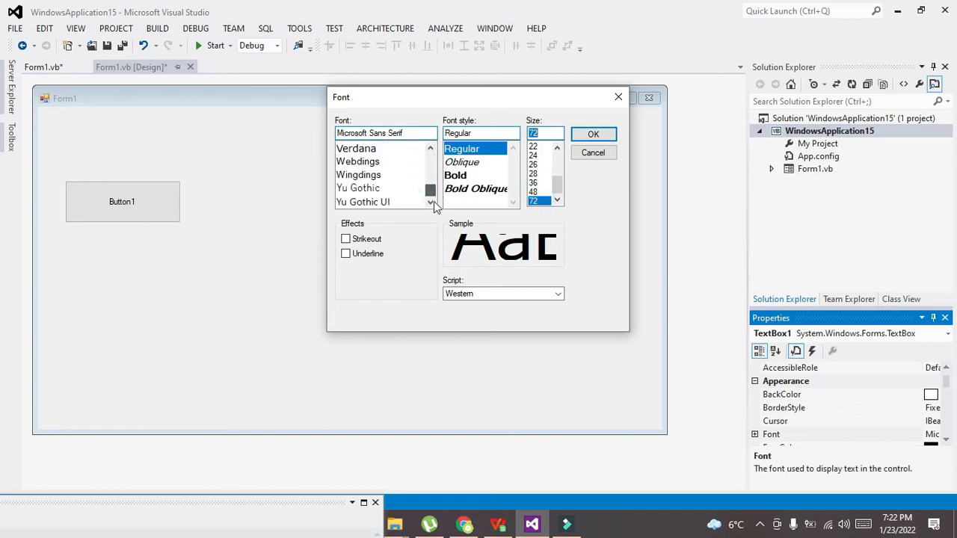
click(431, 204)
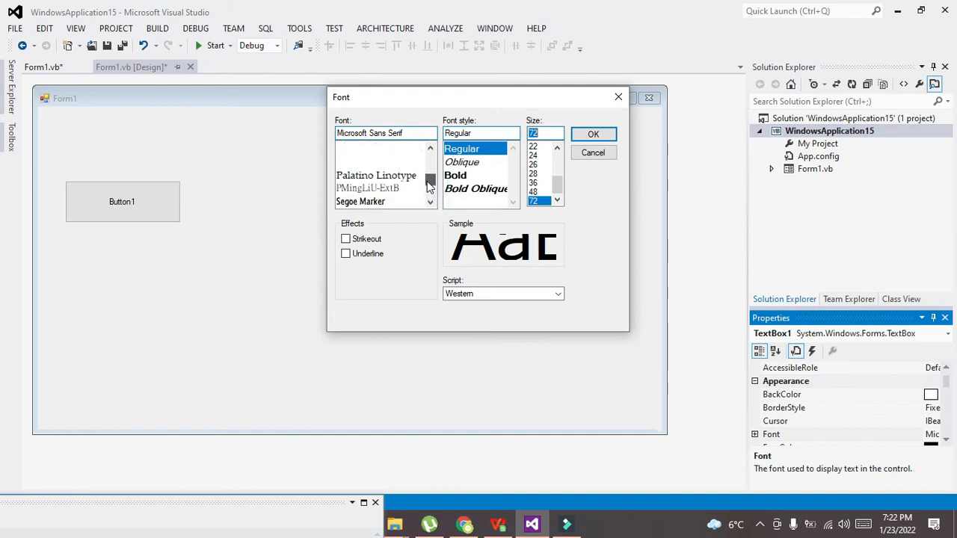
Choose Javanese Text as TextBox1's font and confirm the font settings
click(355, 148)
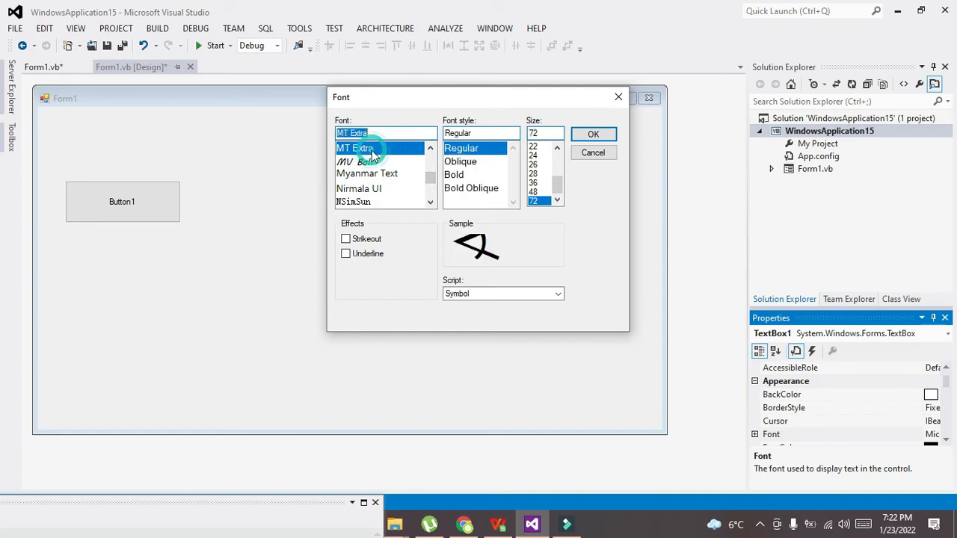
text(st)
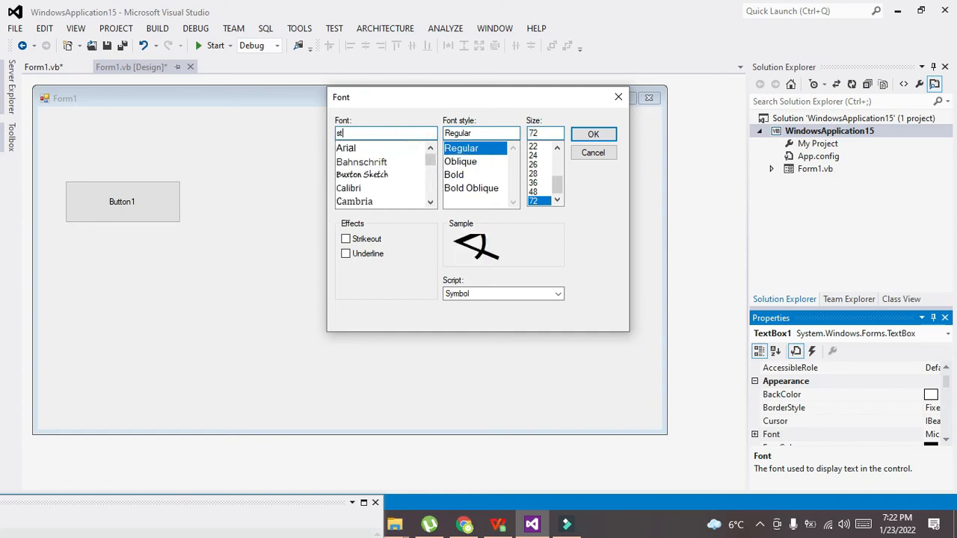
text(enc)
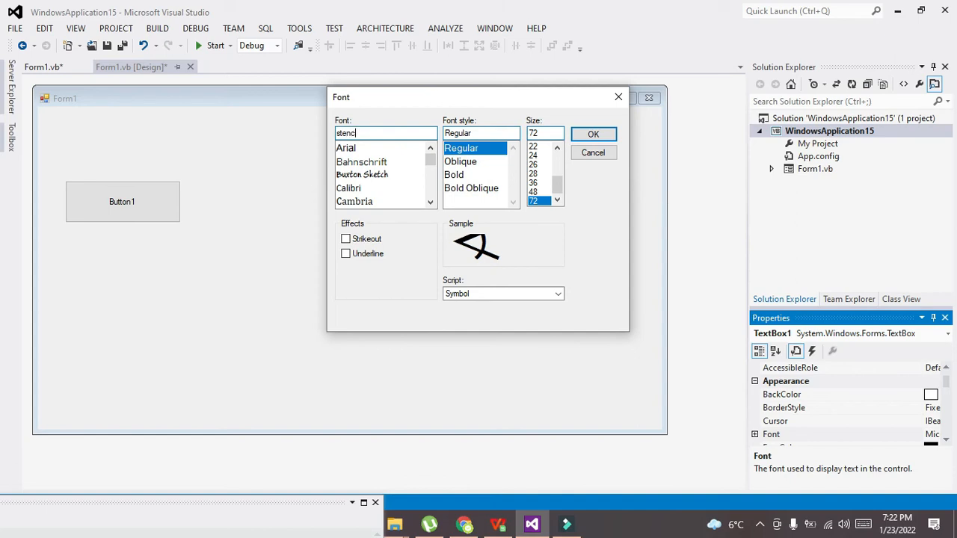
key(Backspace)
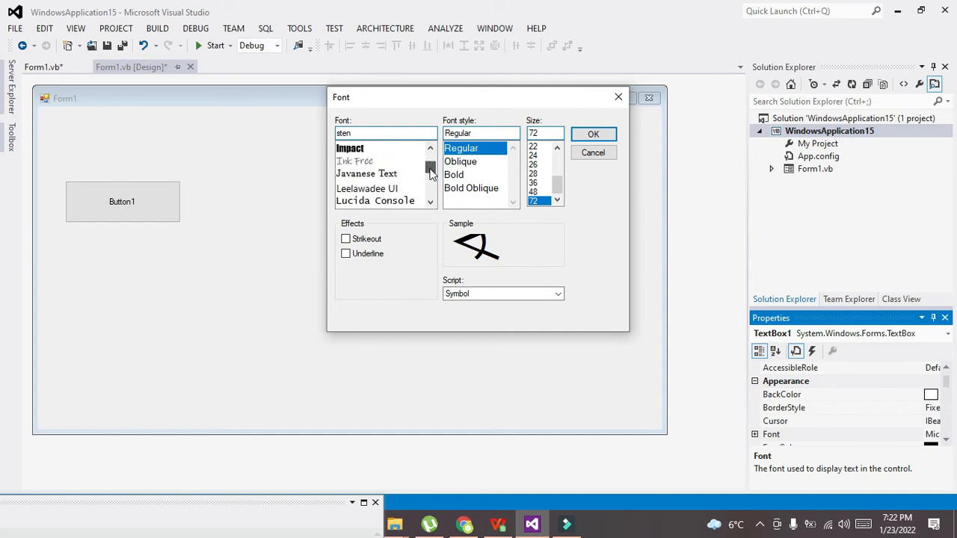
click(367, 173)
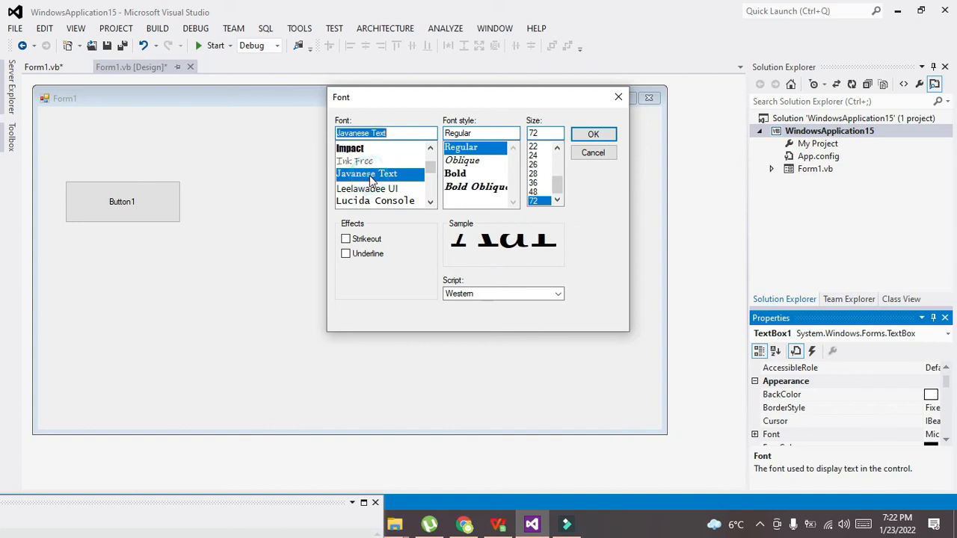
mouse_move(593, 135)
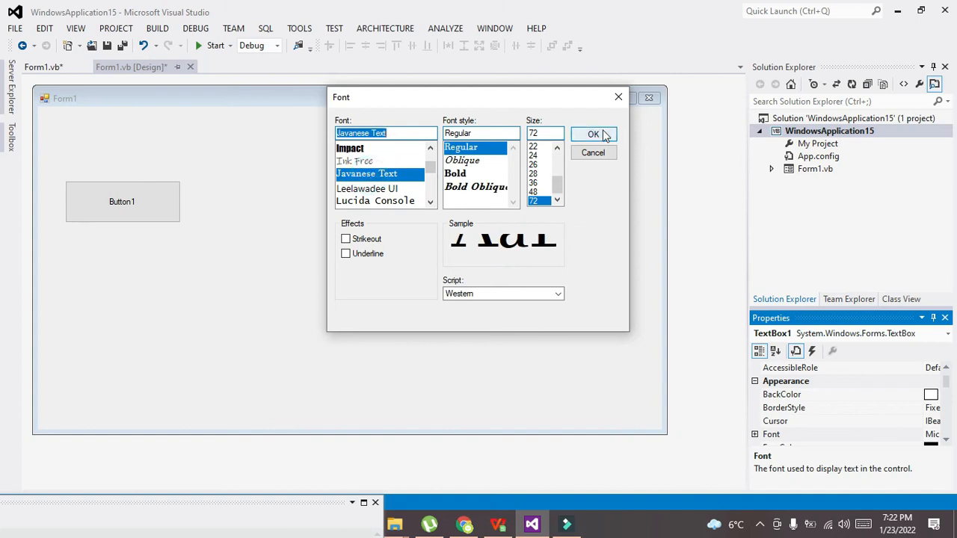
click(592, 134)
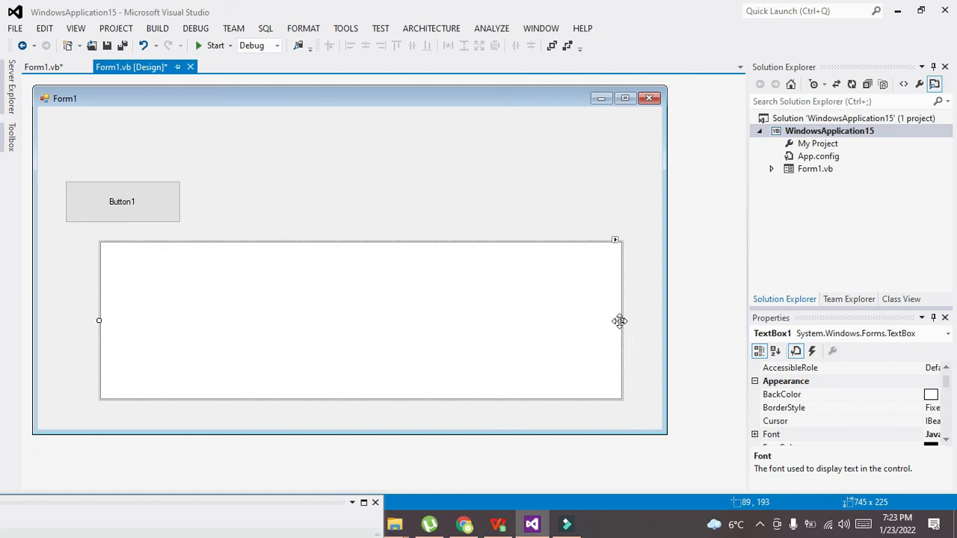
Reopen Button1's Click handler code from the form
click(123, 188)
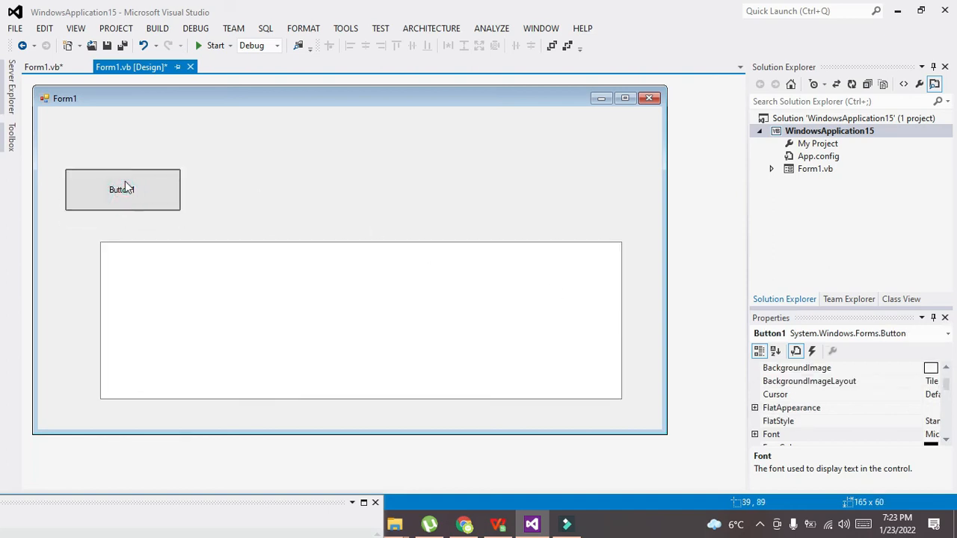
click(121, 189)
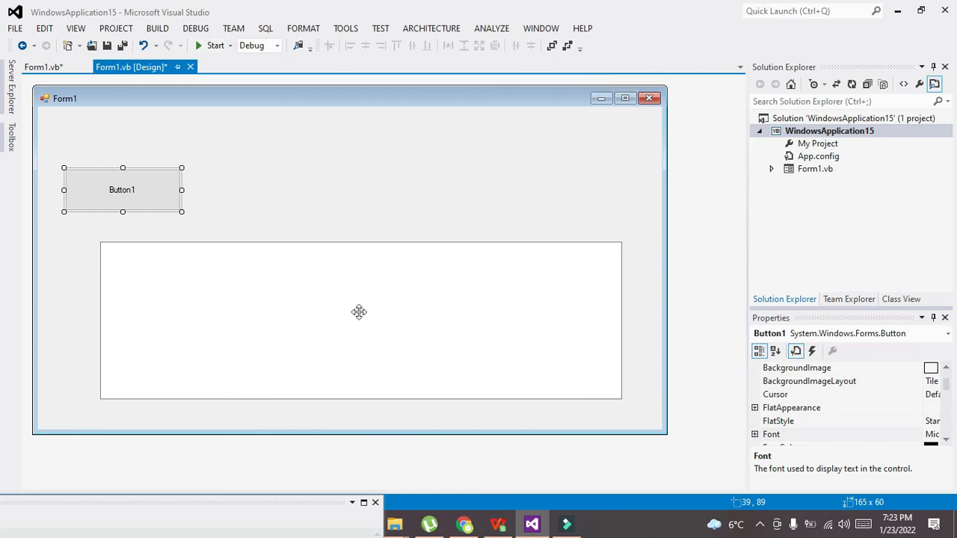
double_click(123, 189)
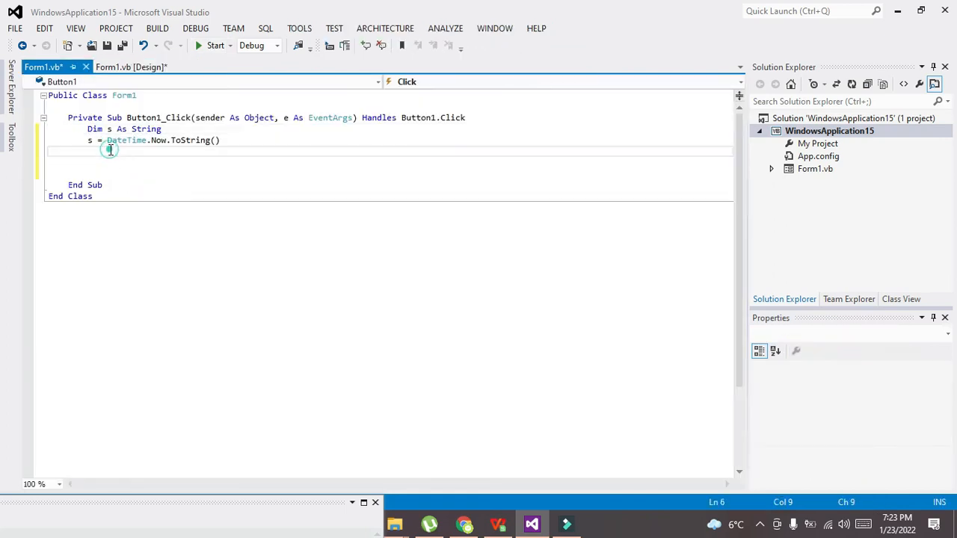
Add 'TextBox1.Text = s' to the handler and run the application
text(T)
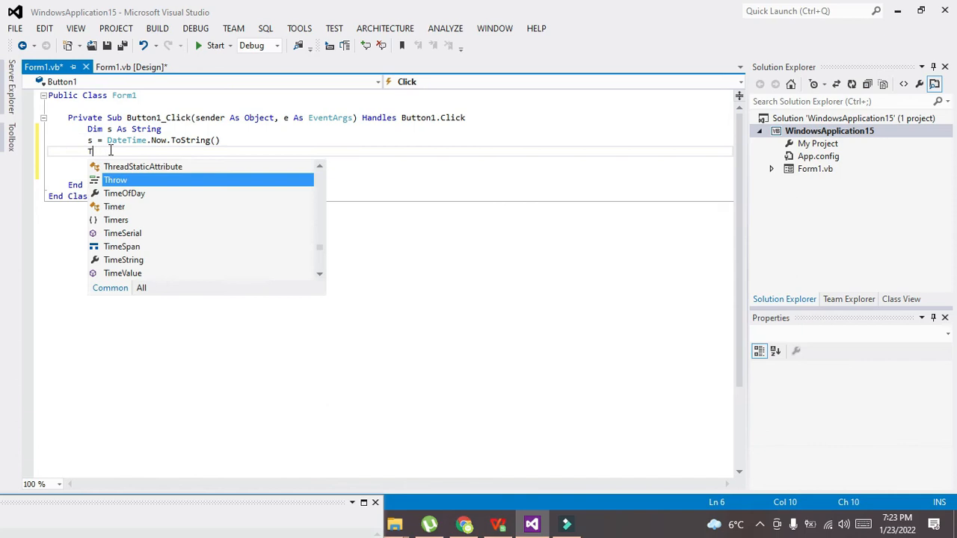
text(extBox1)
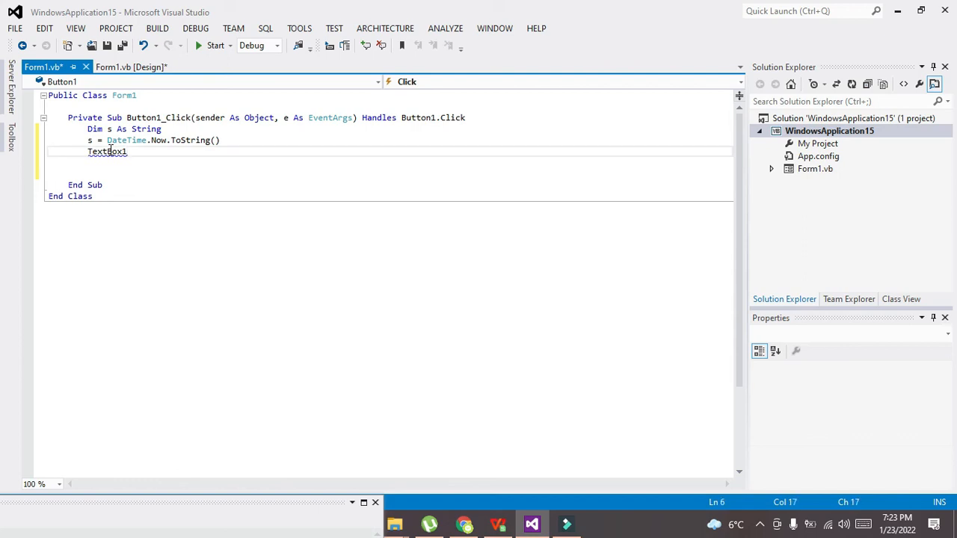
text(.Text=)
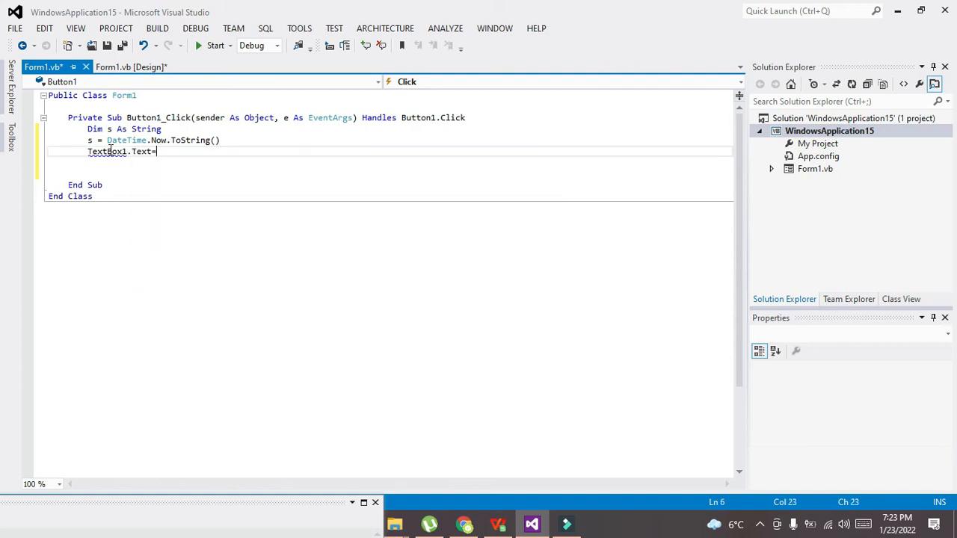
text(s;)
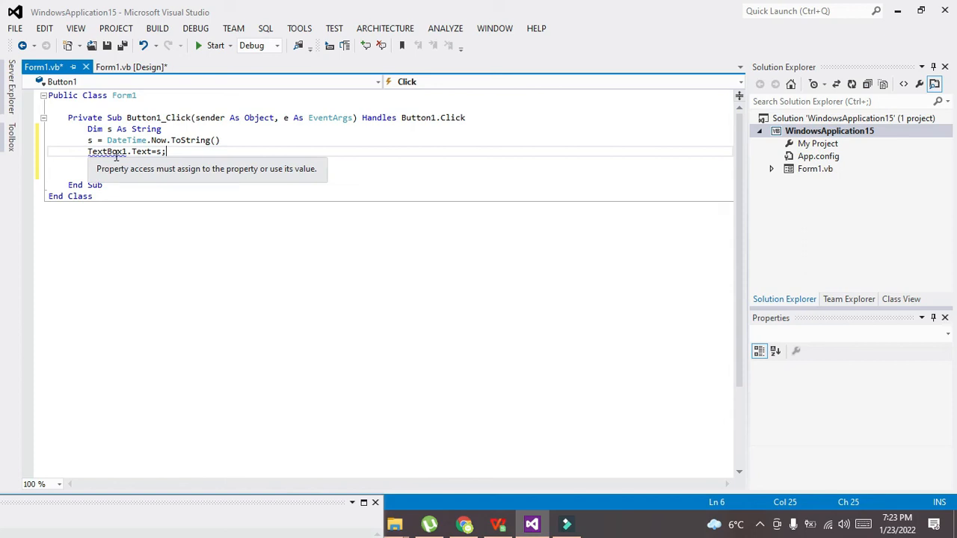
click(132, 66)
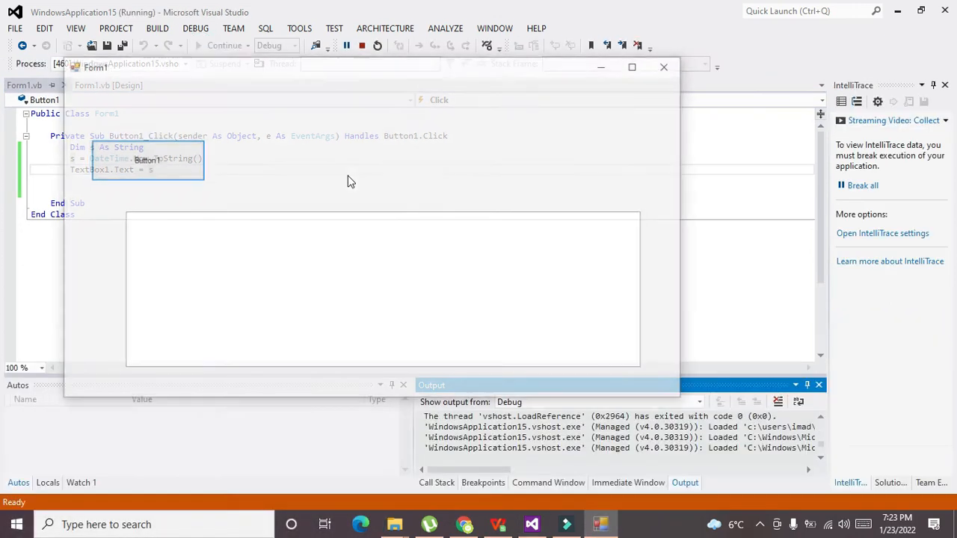
Click Button1 to show the date and time, close the form and return to the designer
click(143, 158)
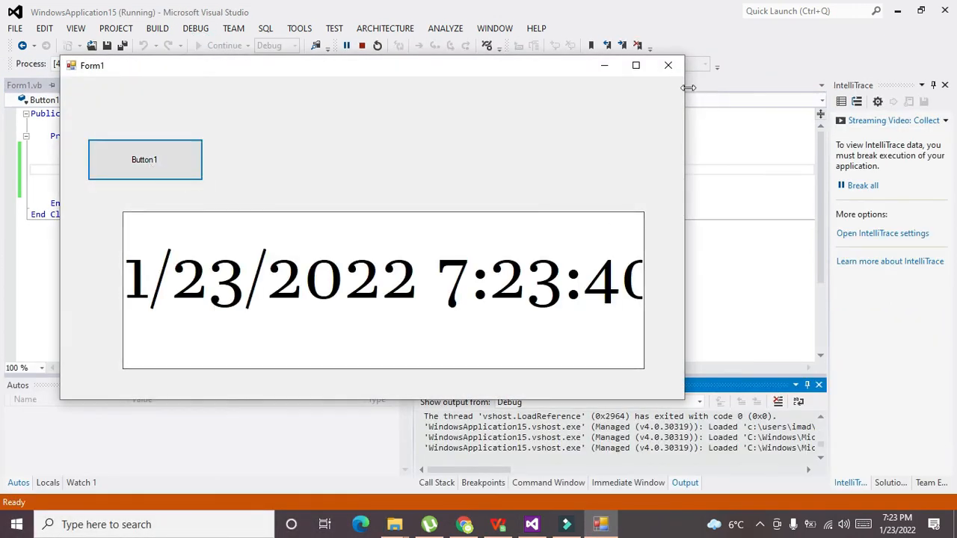
click(377, 45)
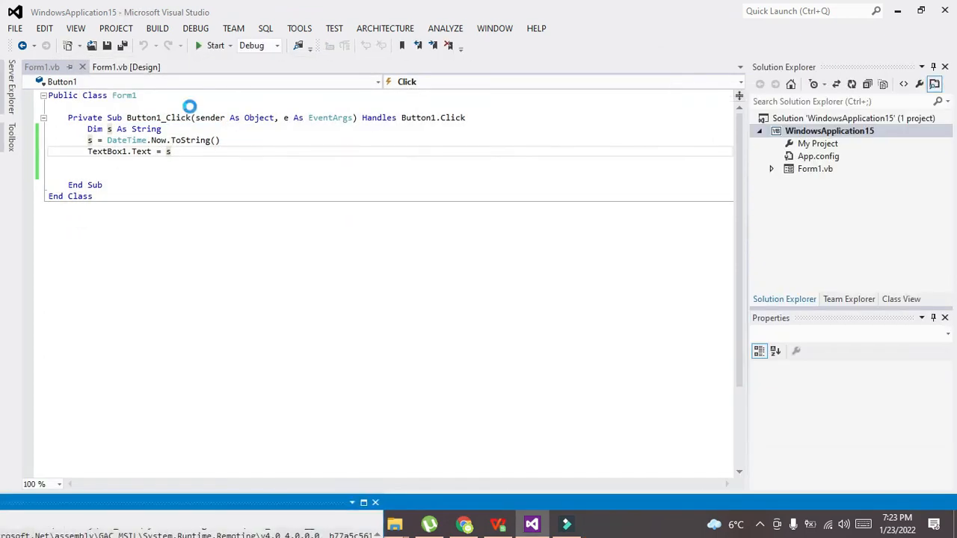
click(126, 66)
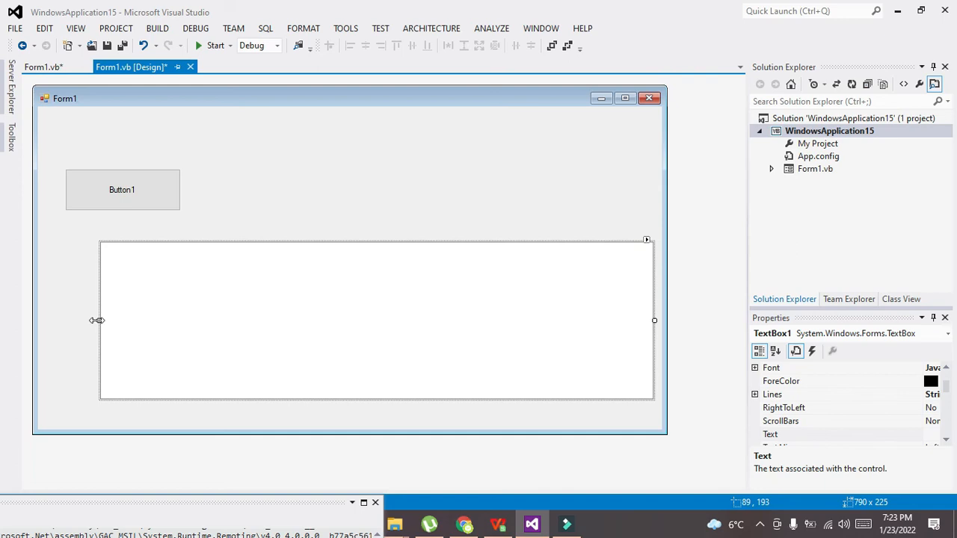
Widen TextBox1 leftward and set its ForeColor to green from the web colours
drag(99, 320, 45, 320)
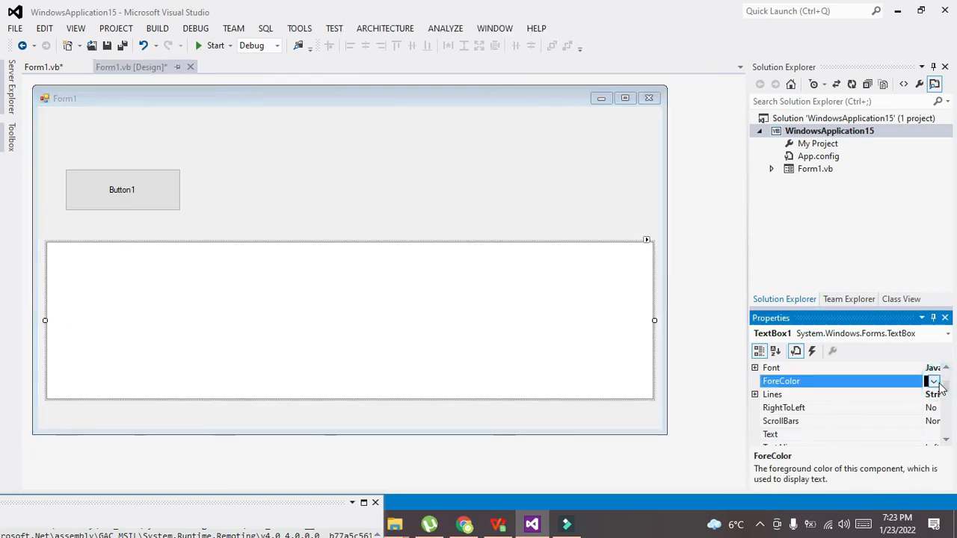
click(933, 381)
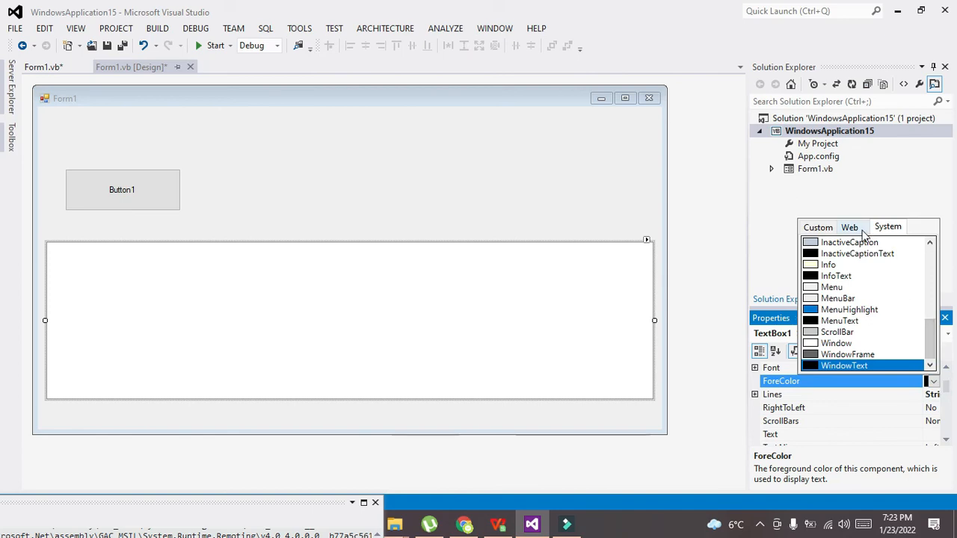
click(850, 228)
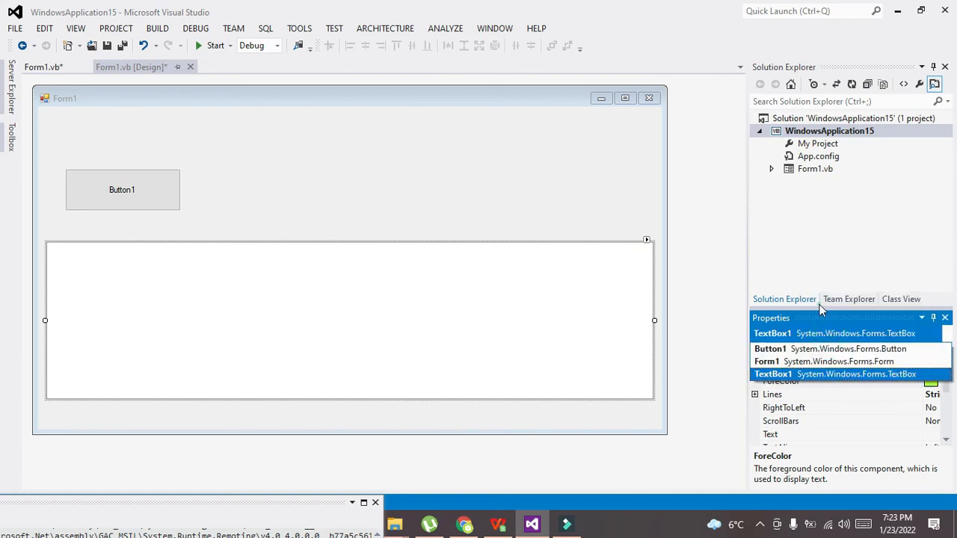
click(773, 374)
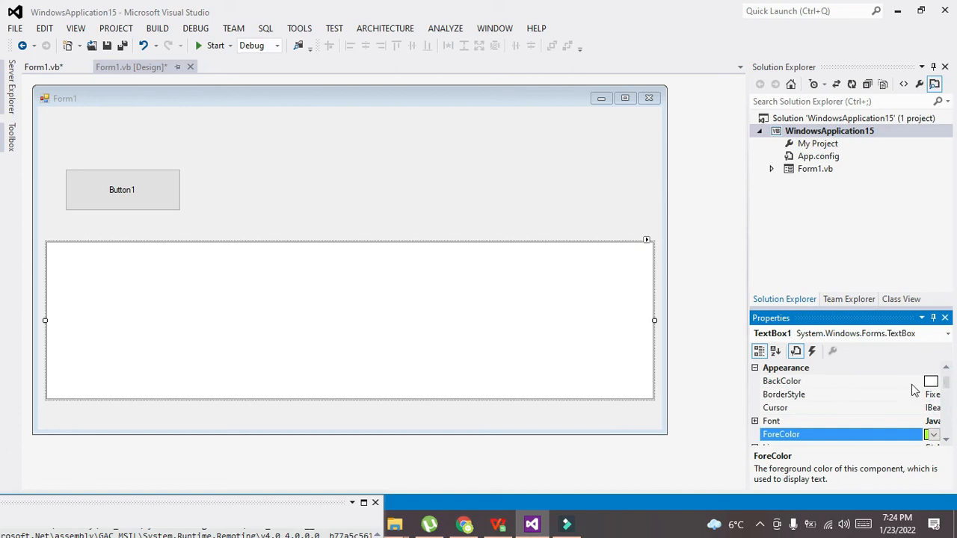
Set TextBox1's BackColor to black and run the form again
click(934, 381)
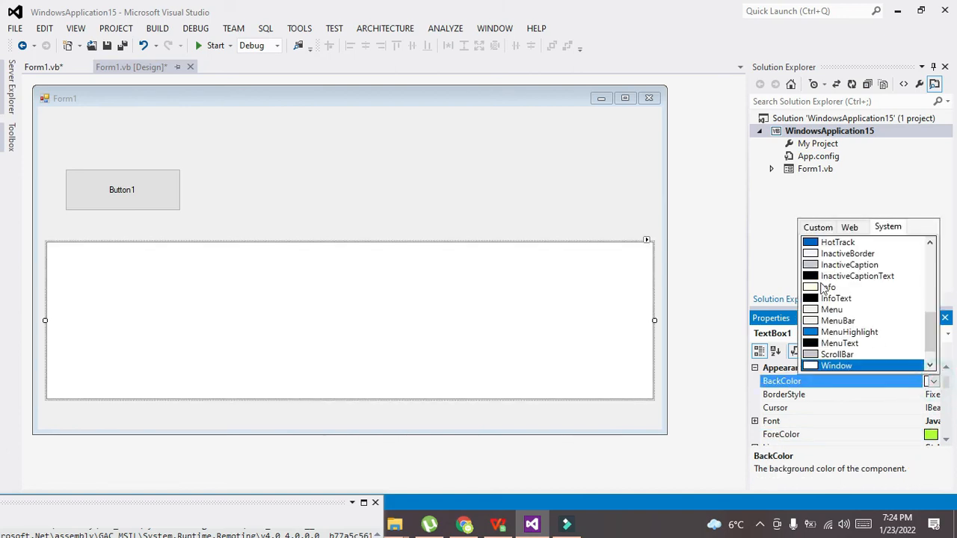
click(835, 299)
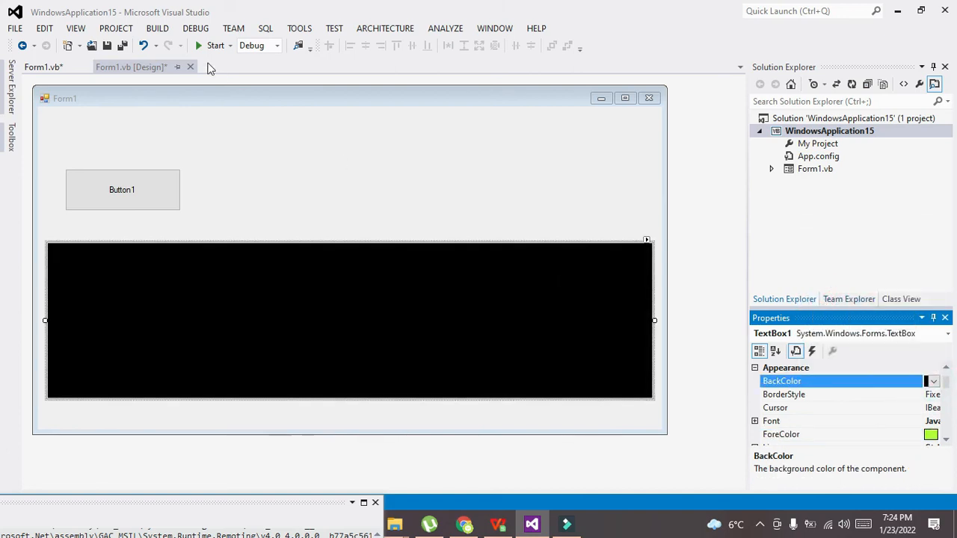
click(215, 45)
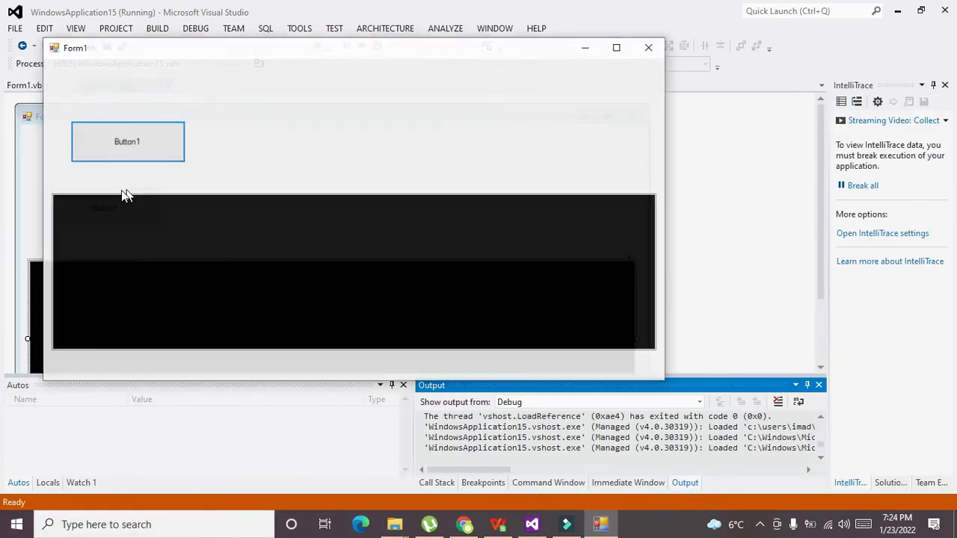
Widen Form1 and stretch TextBox1 across it so the full date and time fits
click(127, 141)
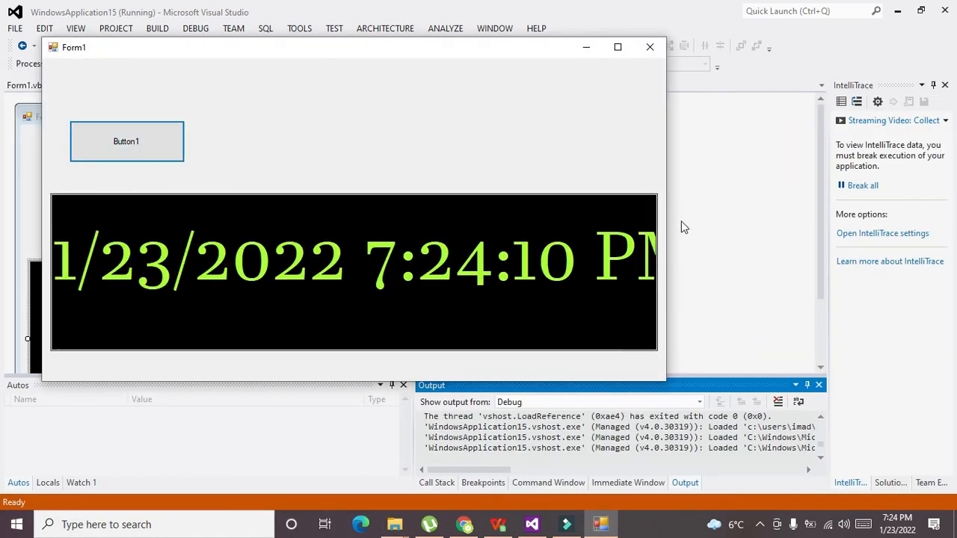
drag(665, 217, 766, 217)
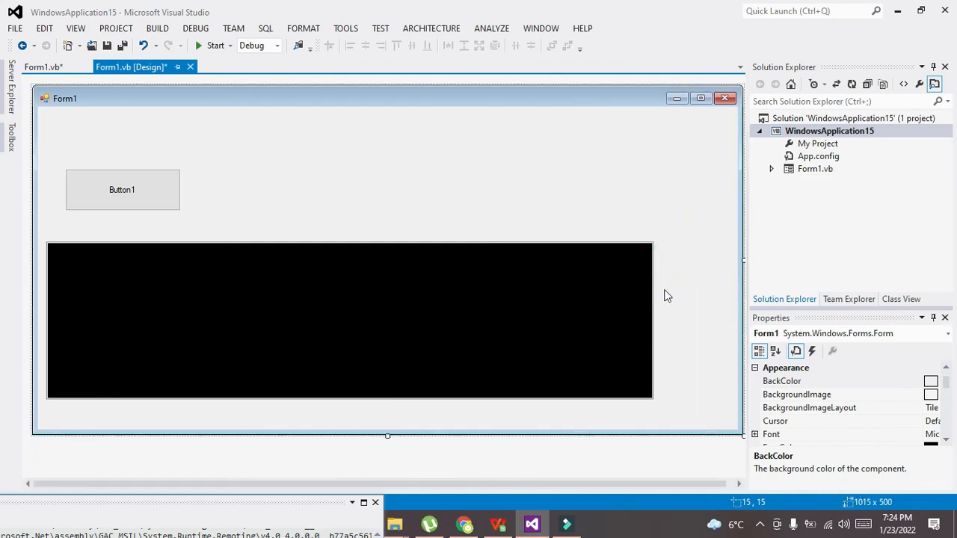
drag(650, 320, 730, 320)
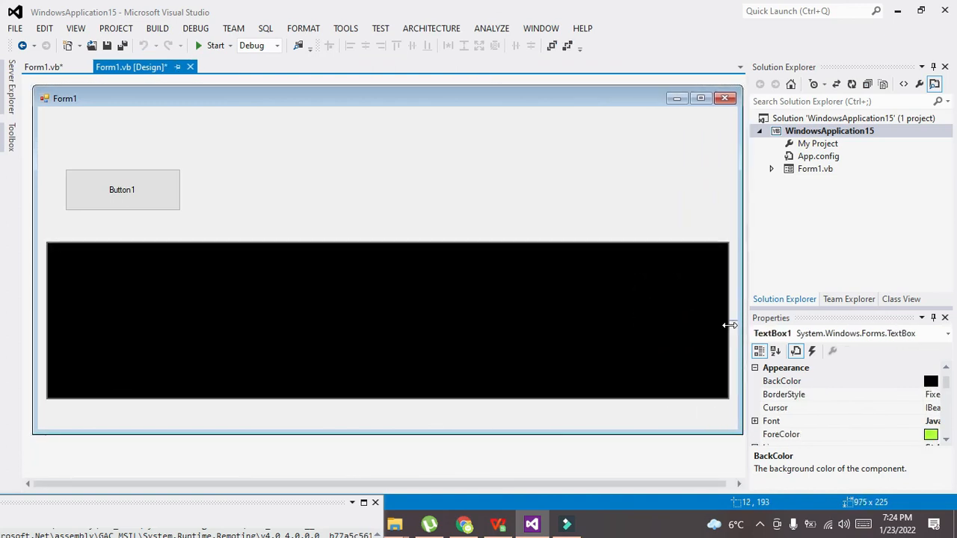
drag(730, 324, 733, 324)
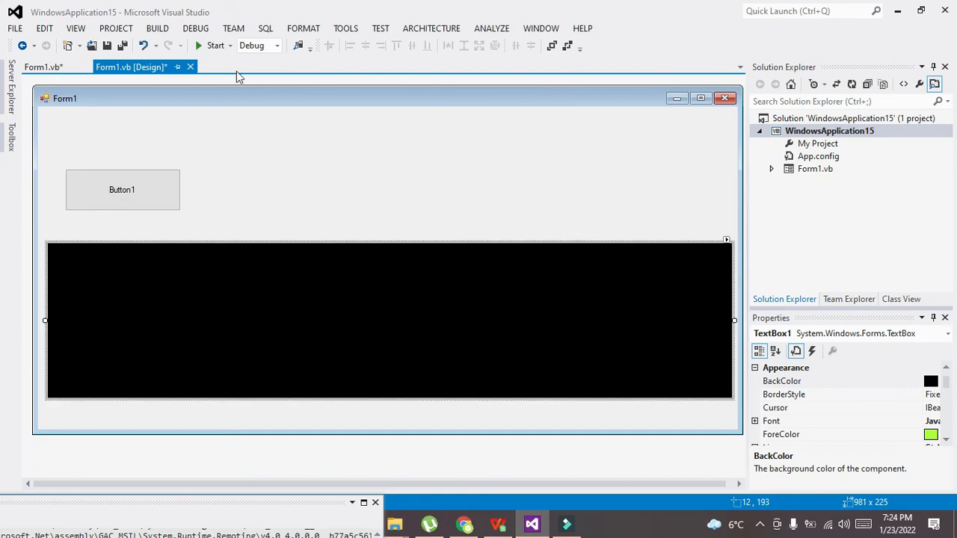
Run the form again and show the full current date and time in green via Button1
click(215, 45)
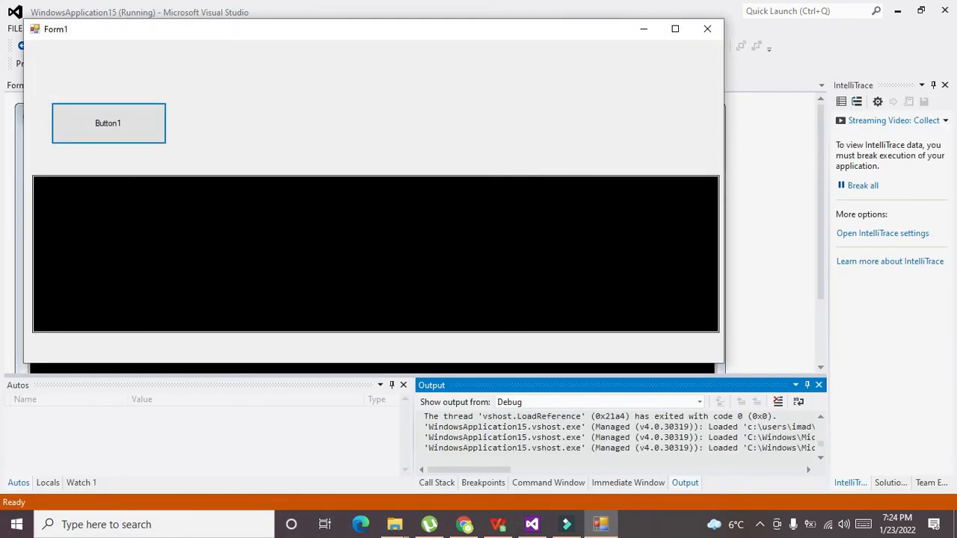
click(107, 123)
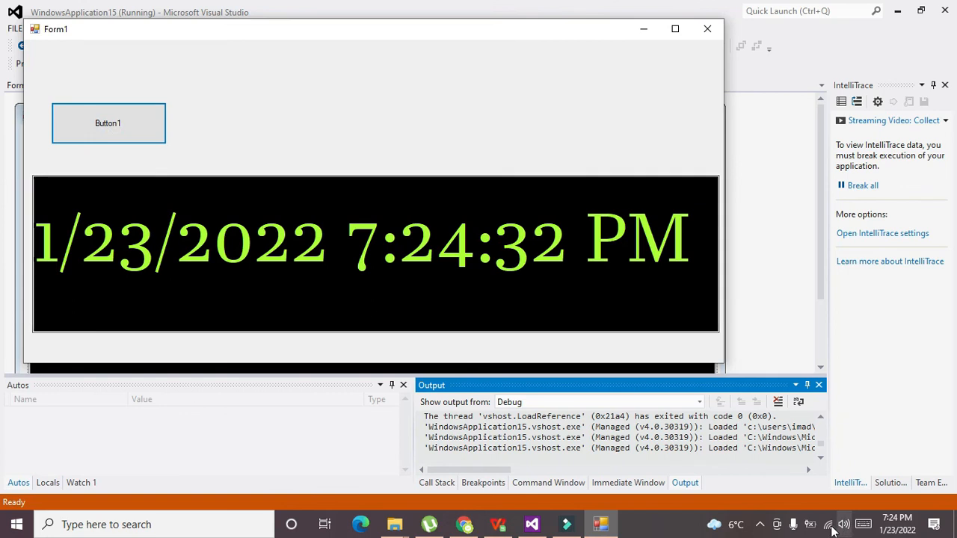